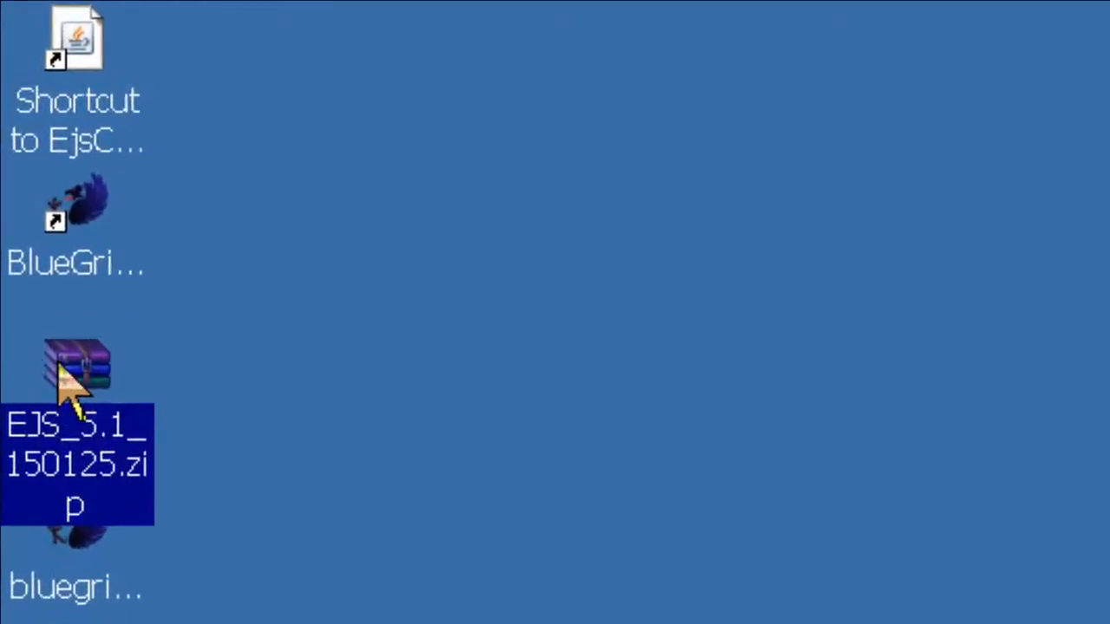
mouse_move(61, 598)
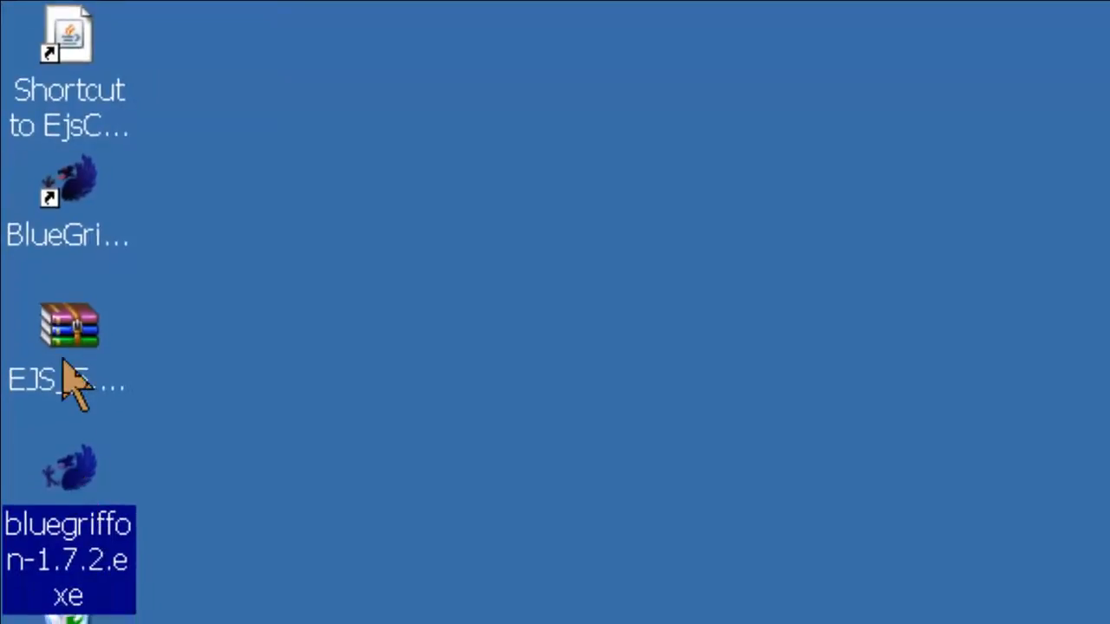
Step: Extract EJS_5.1_150125.zip into its own EJS_5.1_150125 folder on the desktop
click(70, 346)
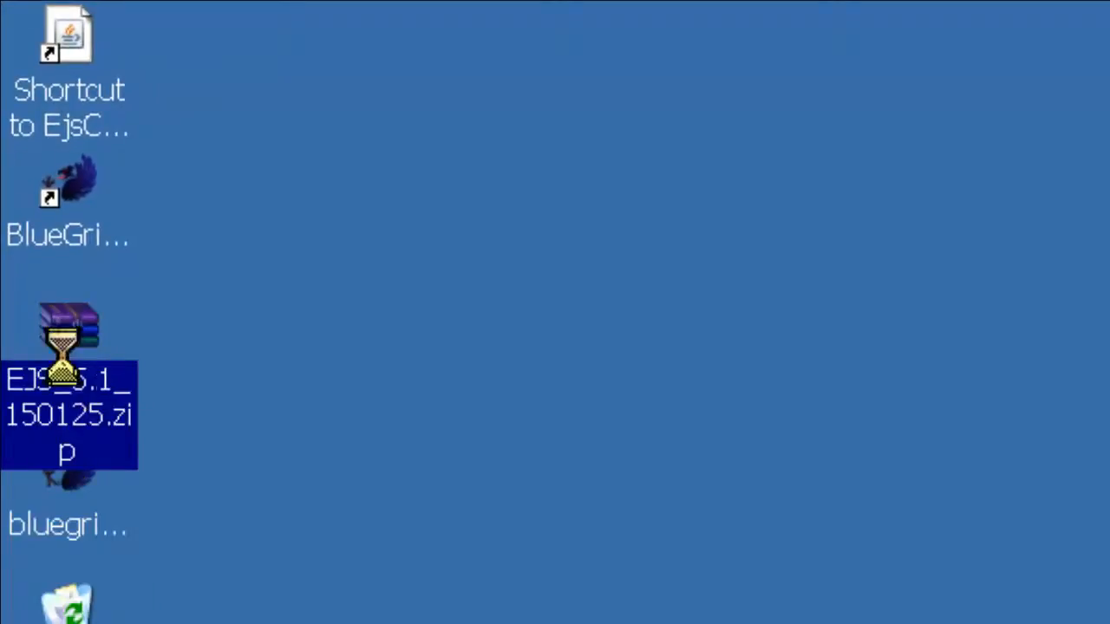
right_click(68, 381)
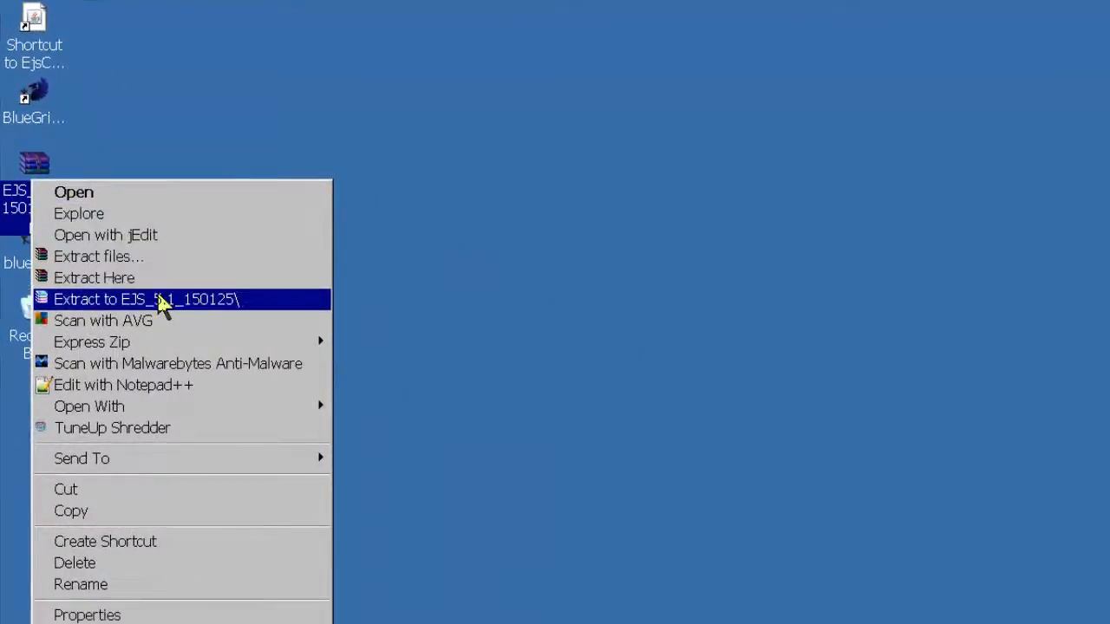
click(146, 298)
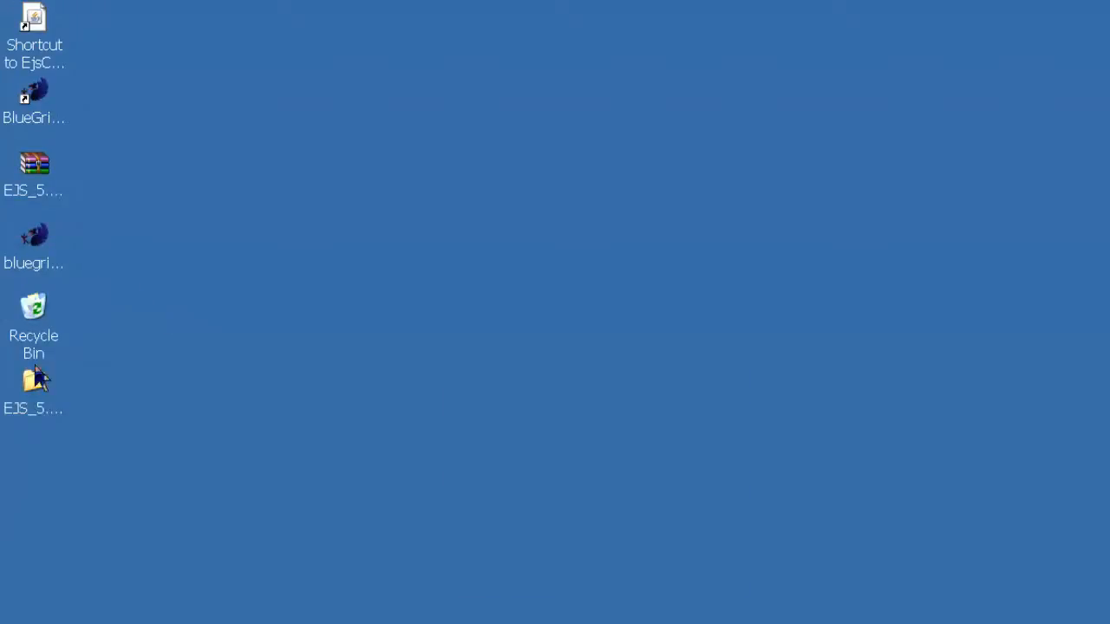
click(33, 239)
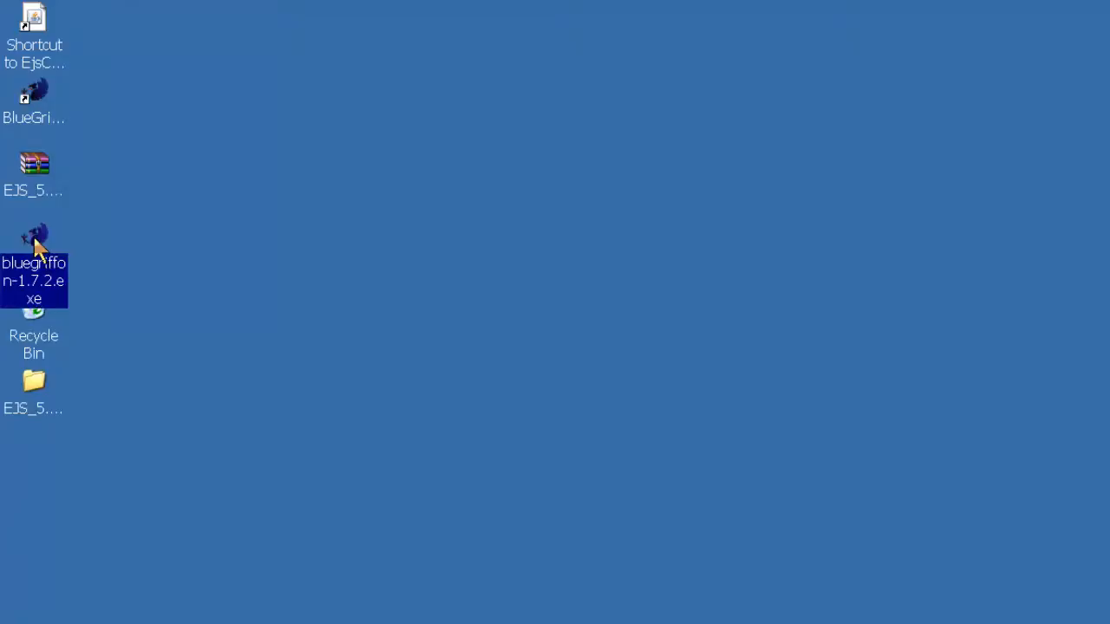
Step: Install bluegriffon-1.7.2.exe in English with the default install and shortcuts folders
double_click(33, 240)
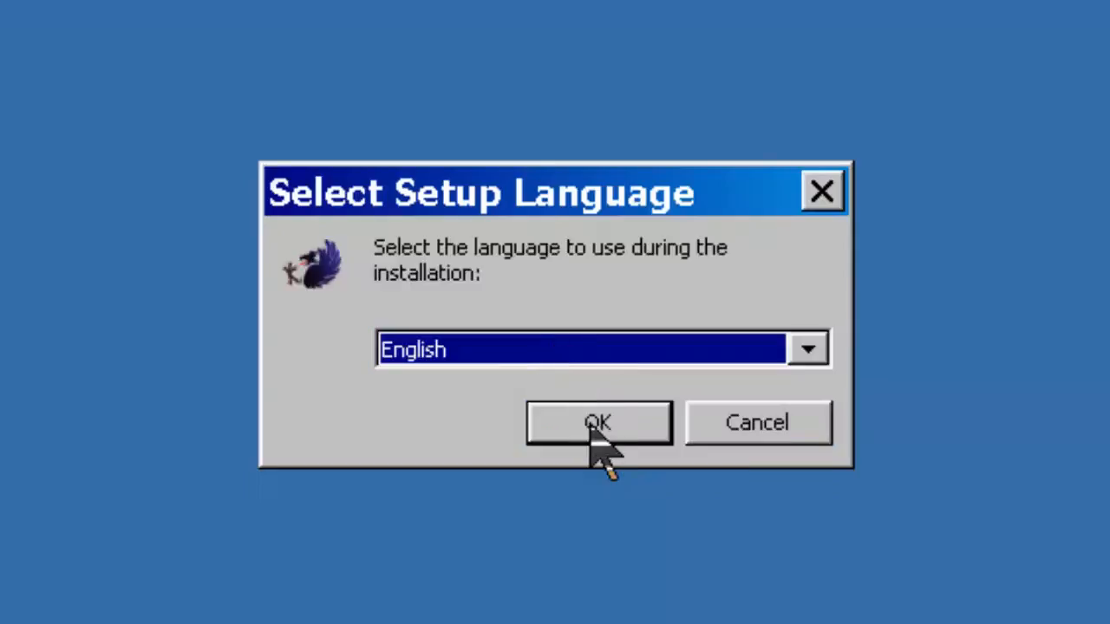
click(597, 423)
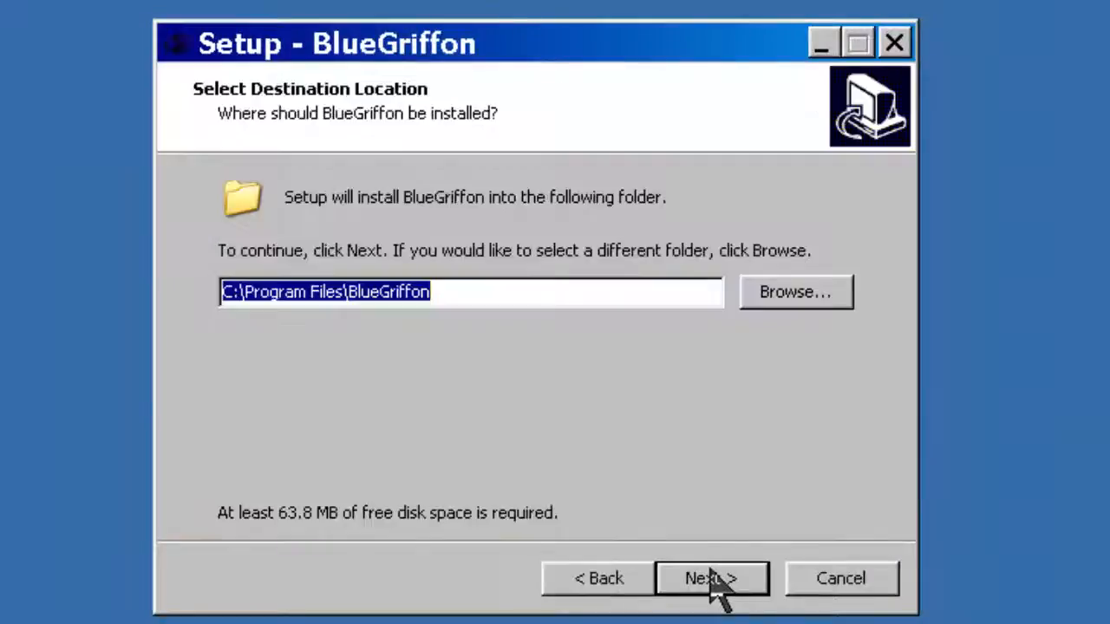
click(709, 579)
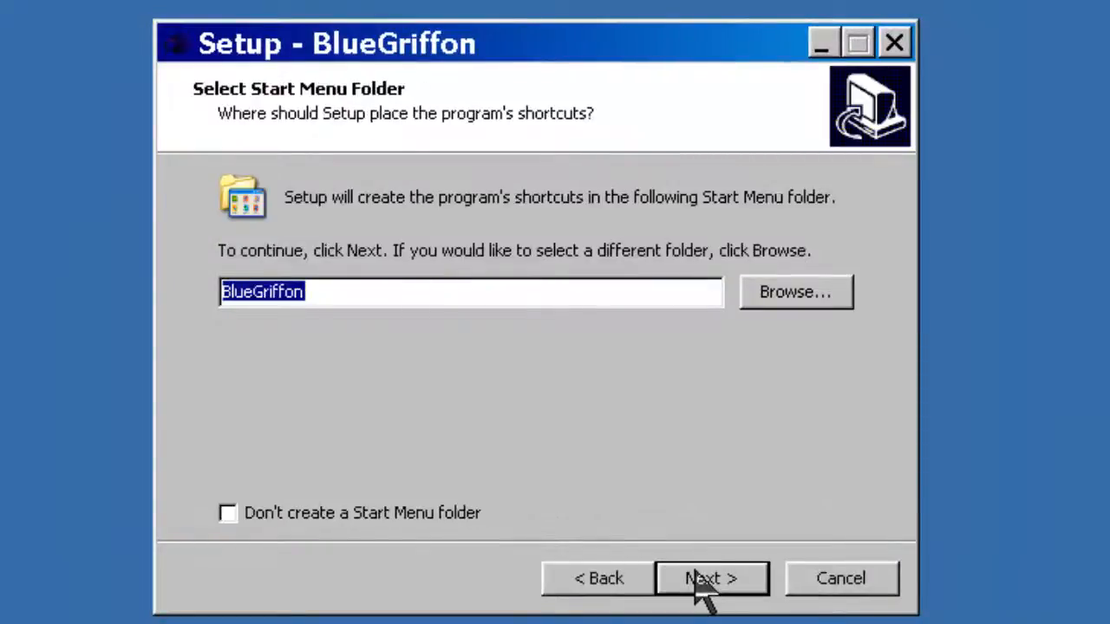
click(711, 579)
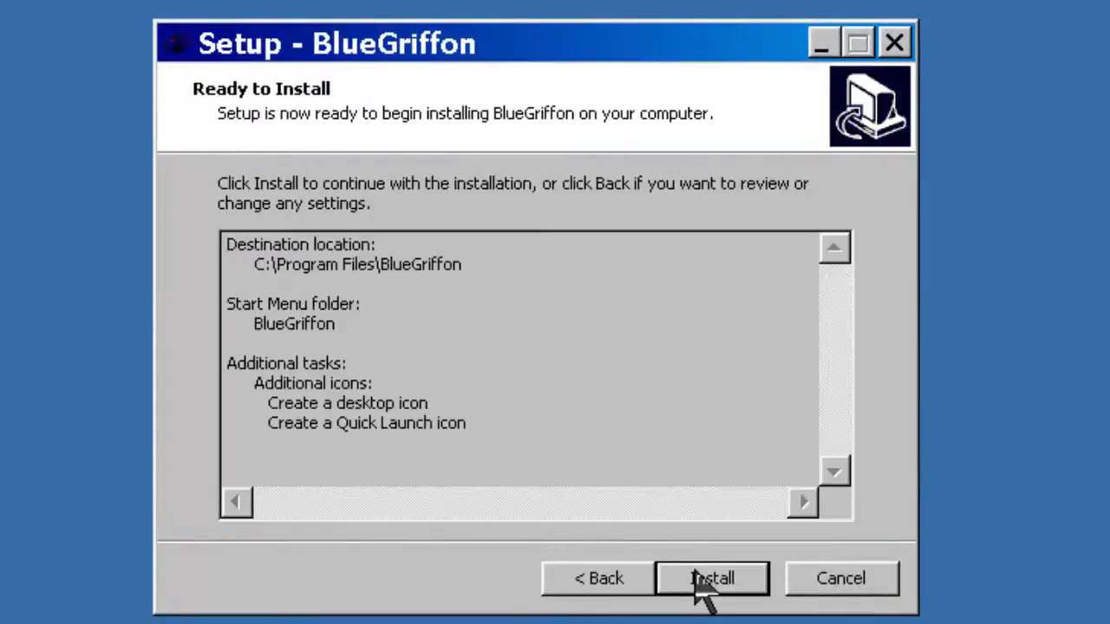
click(710, 579)
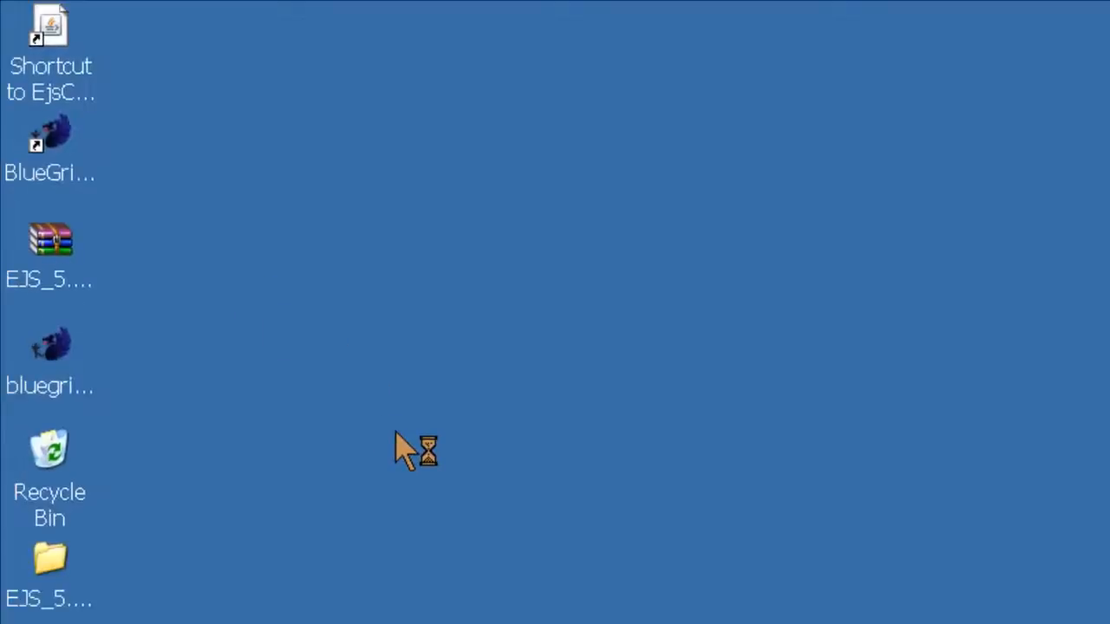
Step: Launch BlueGriffon, dismiss the missing-file alert and create a new XHTML 5 document
click(49, 139)
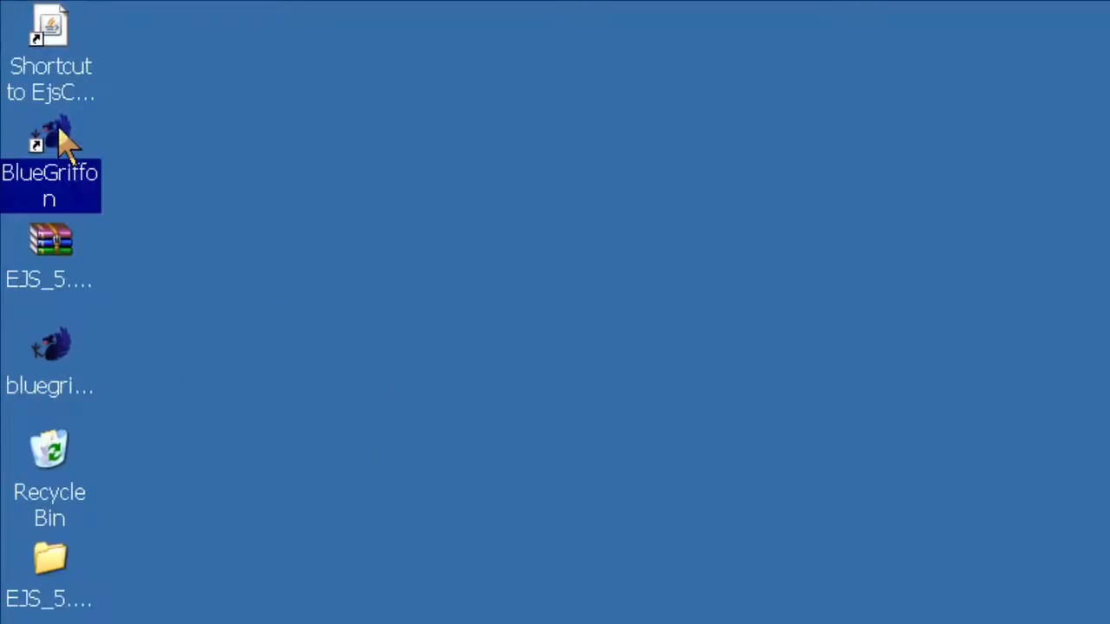
double_click(48, 139)
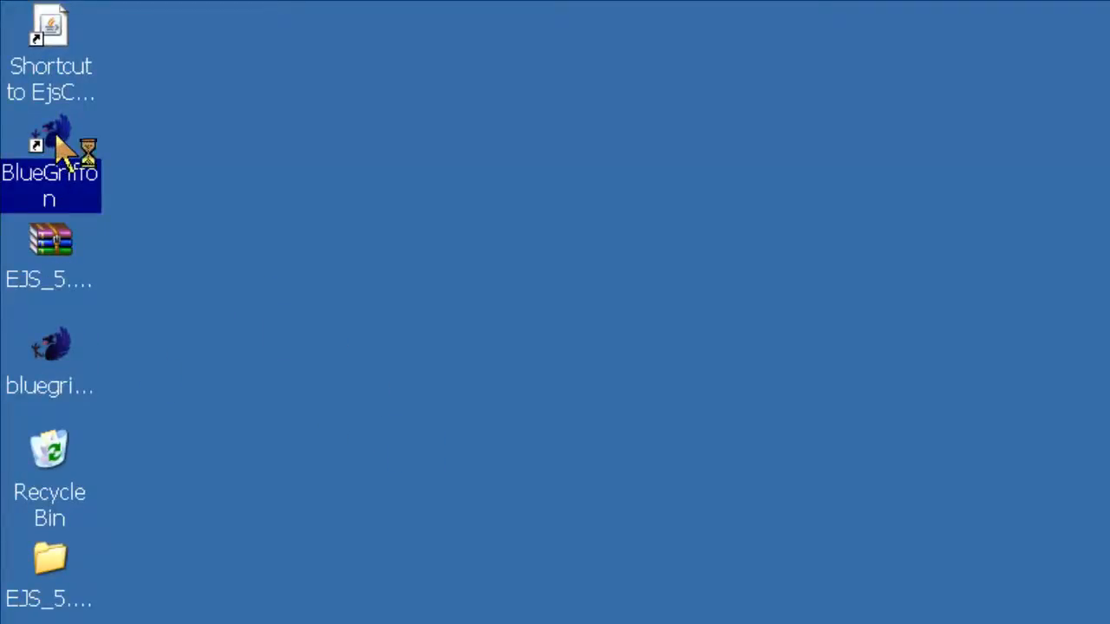
double_click(48, 138)
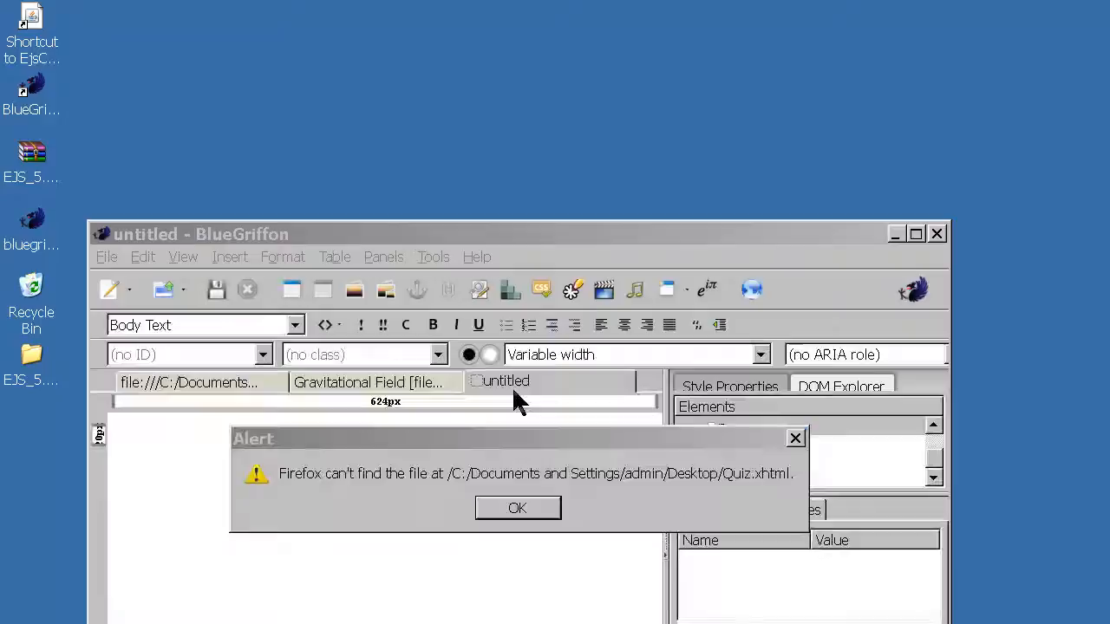
click(517, 508)
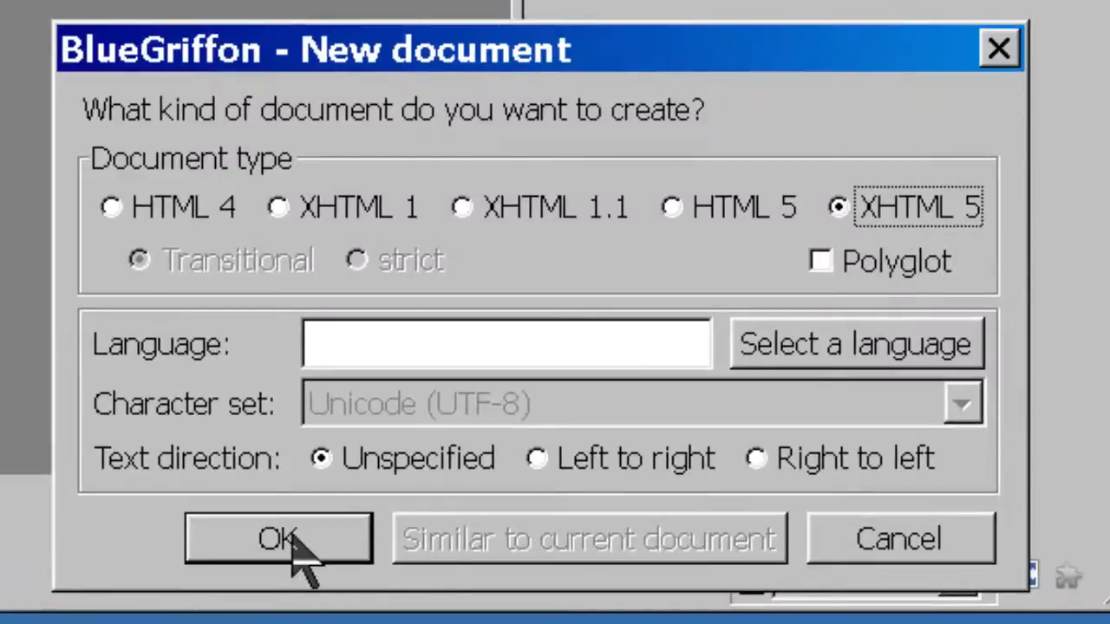
click(278, 538)
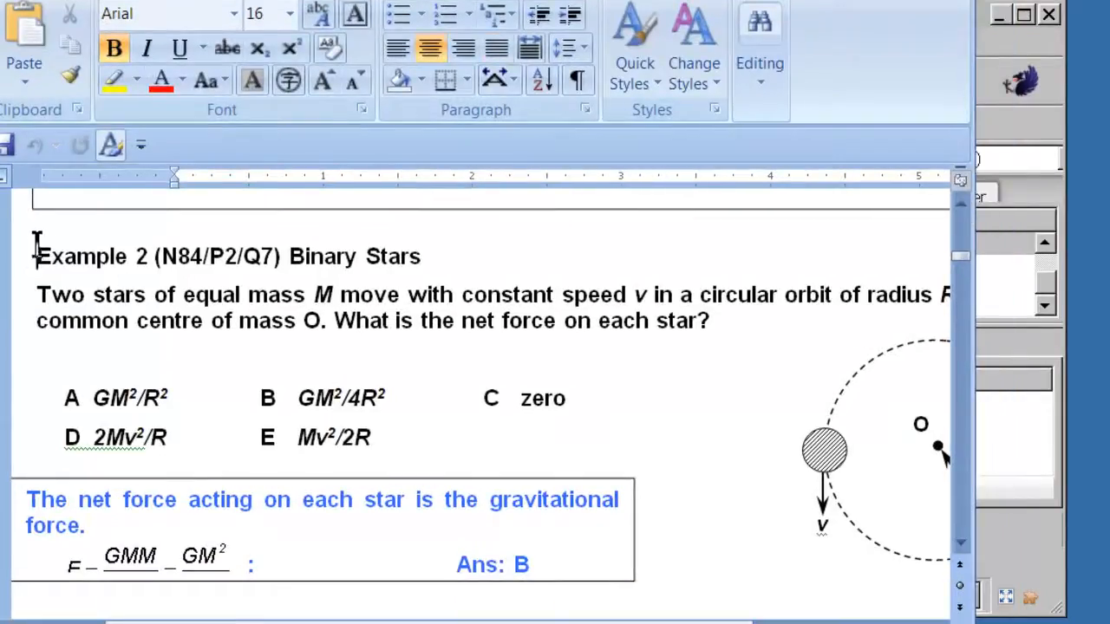
Step: Copy the Example 2 Binary Stars question from Word and run notepad to strip its formatting
drag(38, 257, 708, 333)
text(notepad)
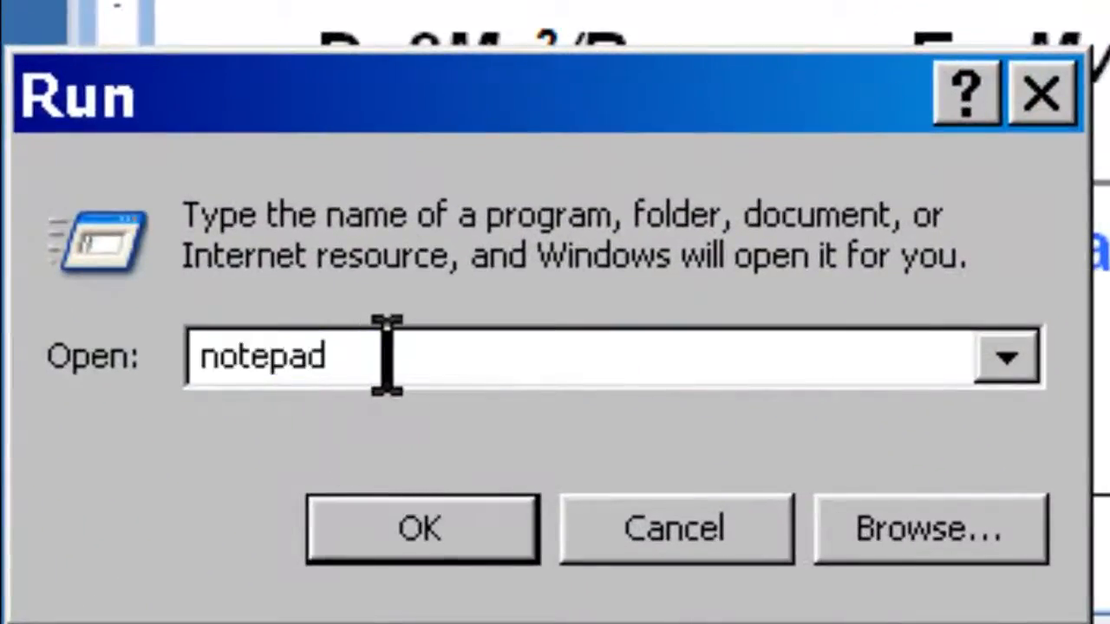
click(420, 527)
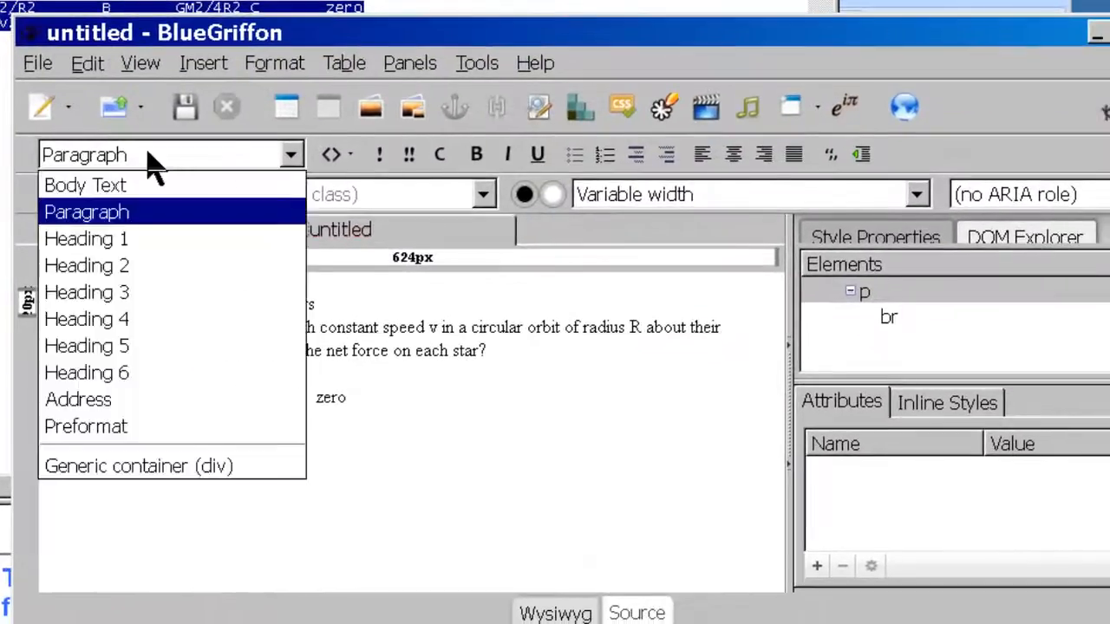
Step: Make the Example 2 line a Heading 1 and save the page with its Page Title
click(87, 239)
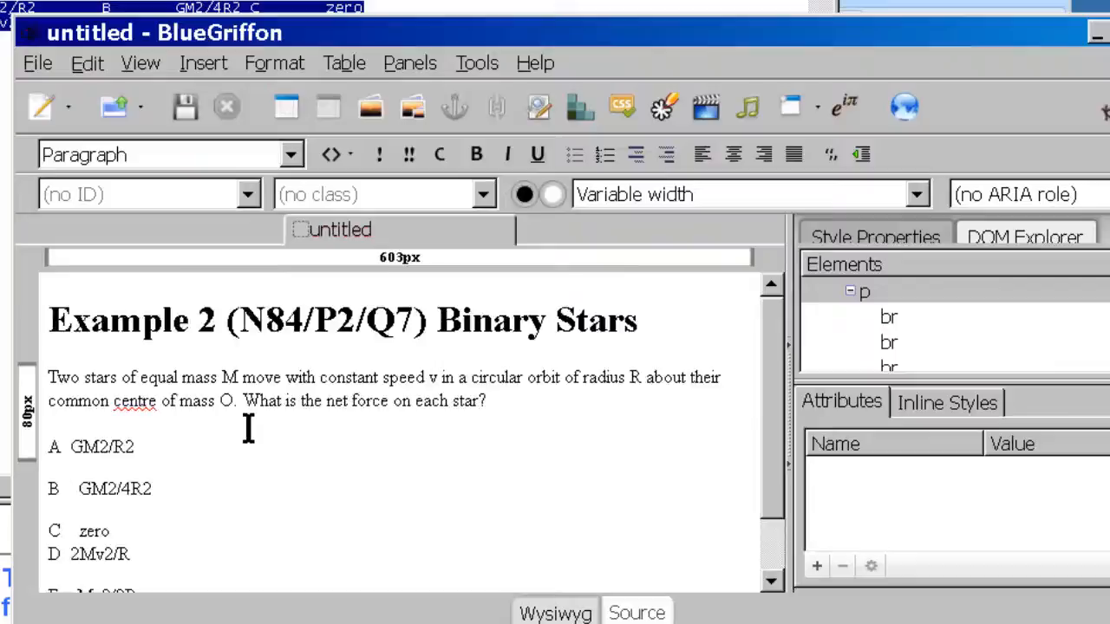
scroll(down, 3)
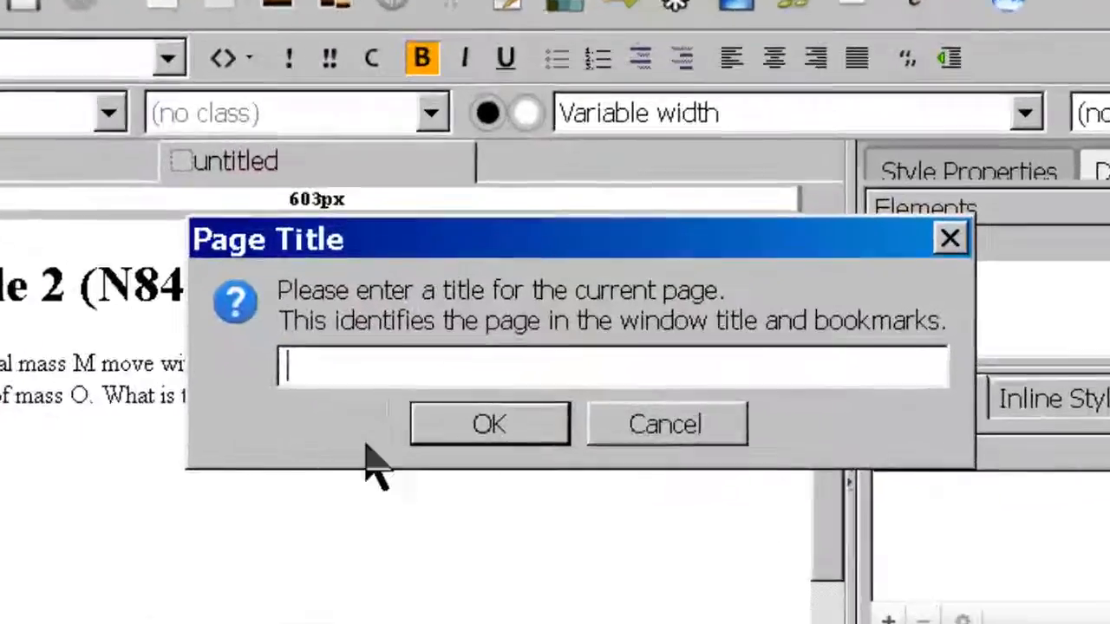
click(489, 423)
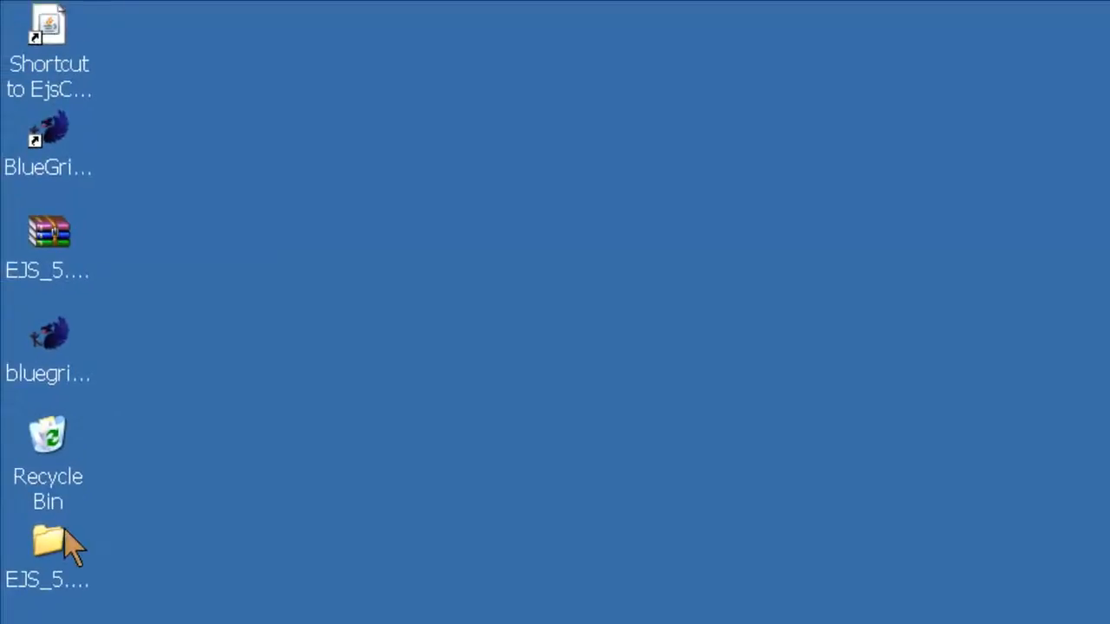
Step: Launch EjsConsole.jar from the extracted EJS_5.1 folder
double_click(48, 541)
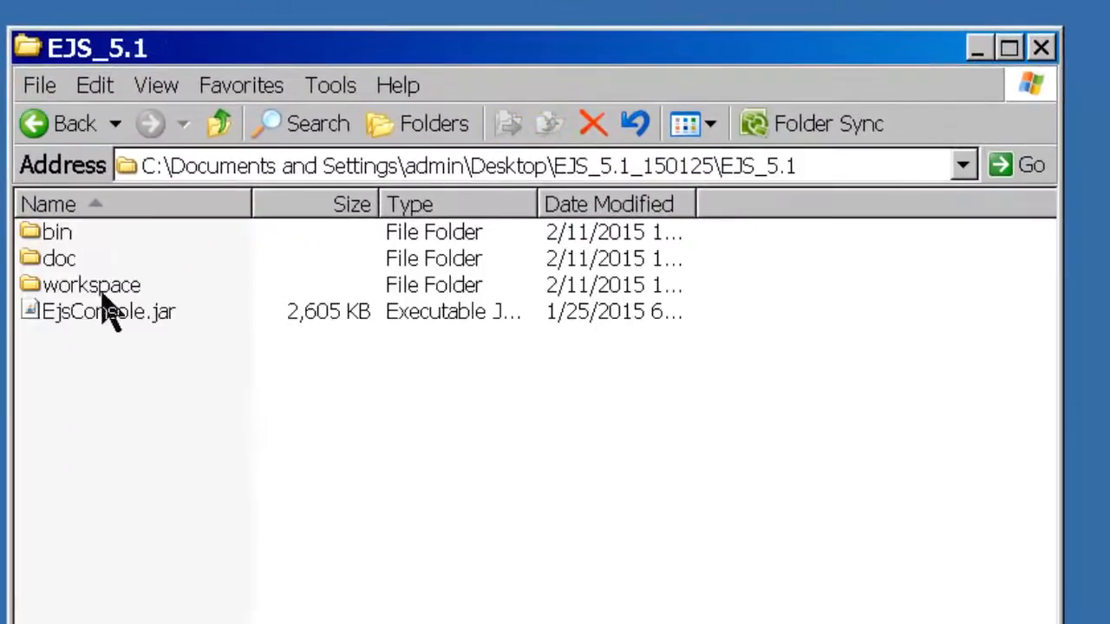
click(108, 312)
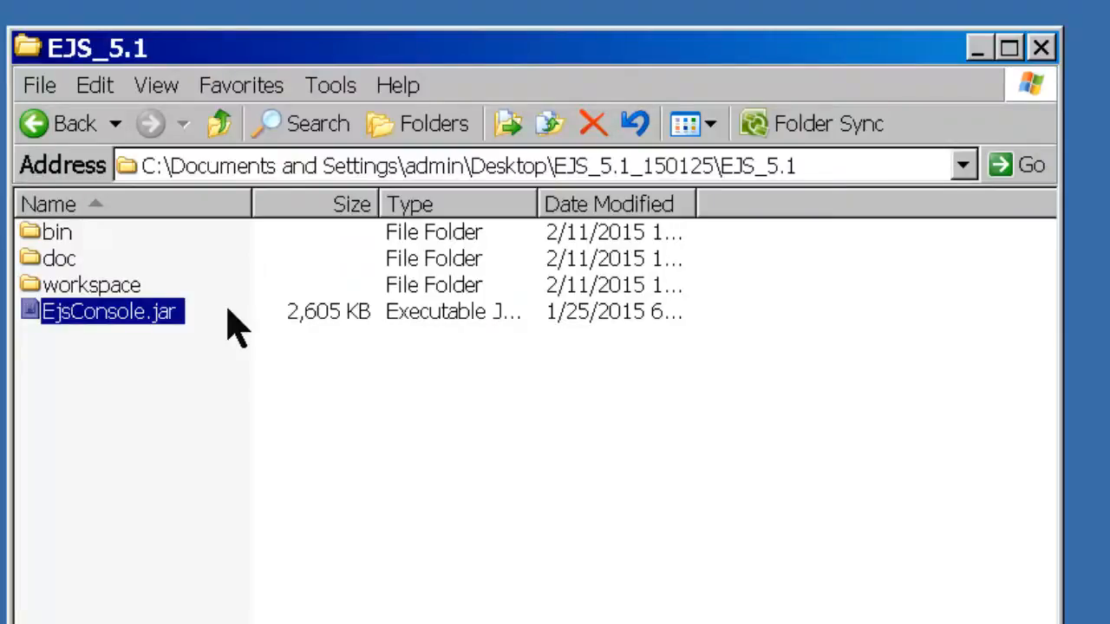
double_click(108, 312)
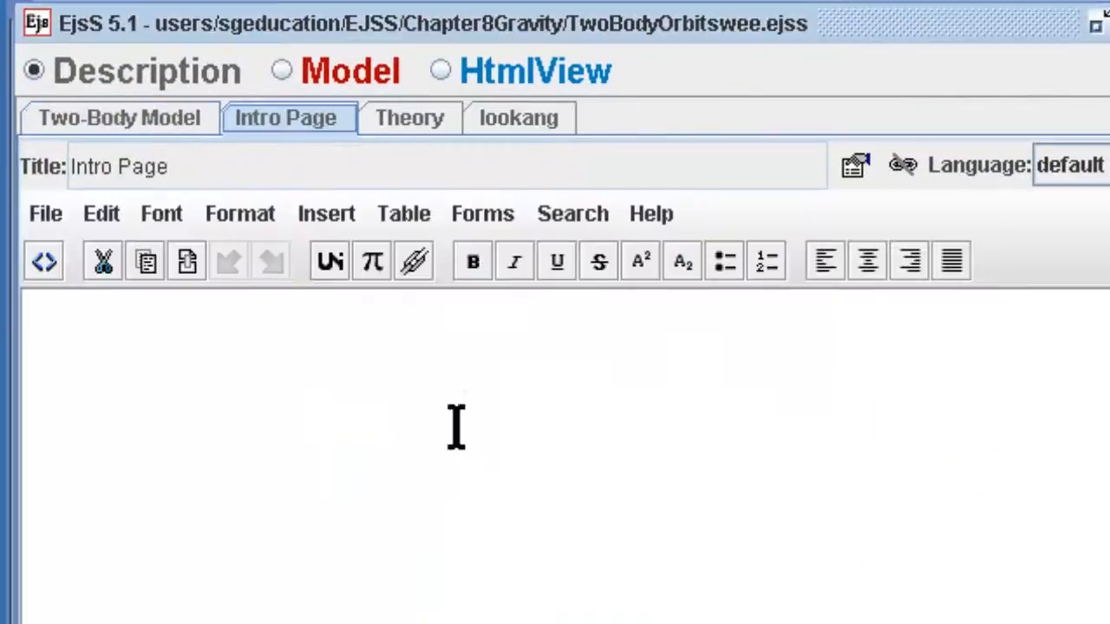
Step: Move the Intro Page left and load Example 2 (N84_P2_Q7) Binary Stars.xhtml into it
right_click(285, 118)
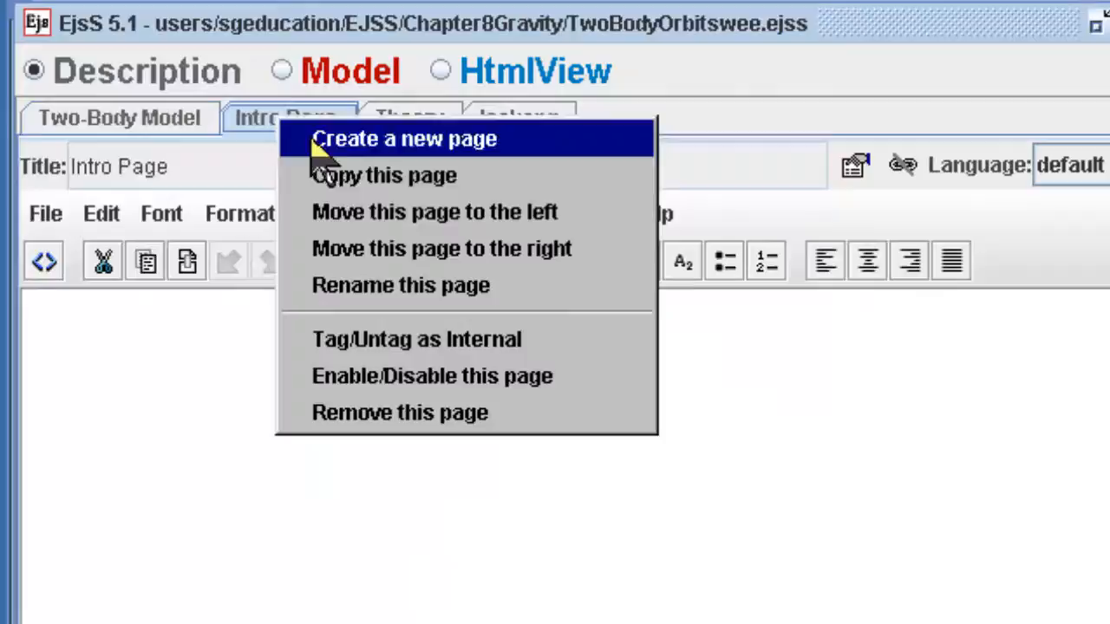
click(433, 212)
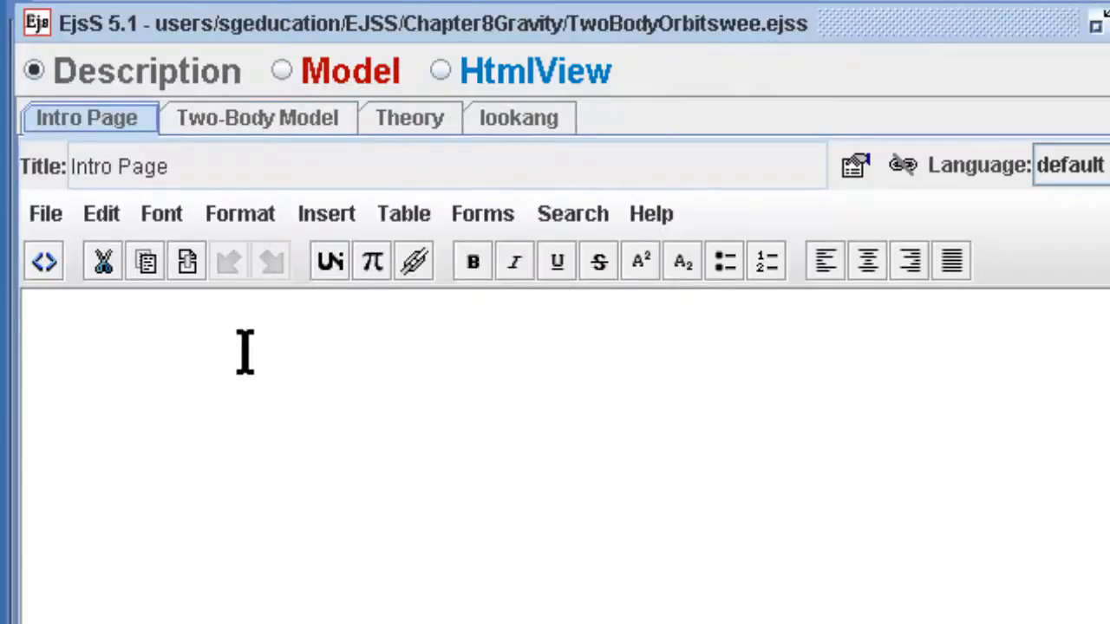
mouse_move(794, 154)
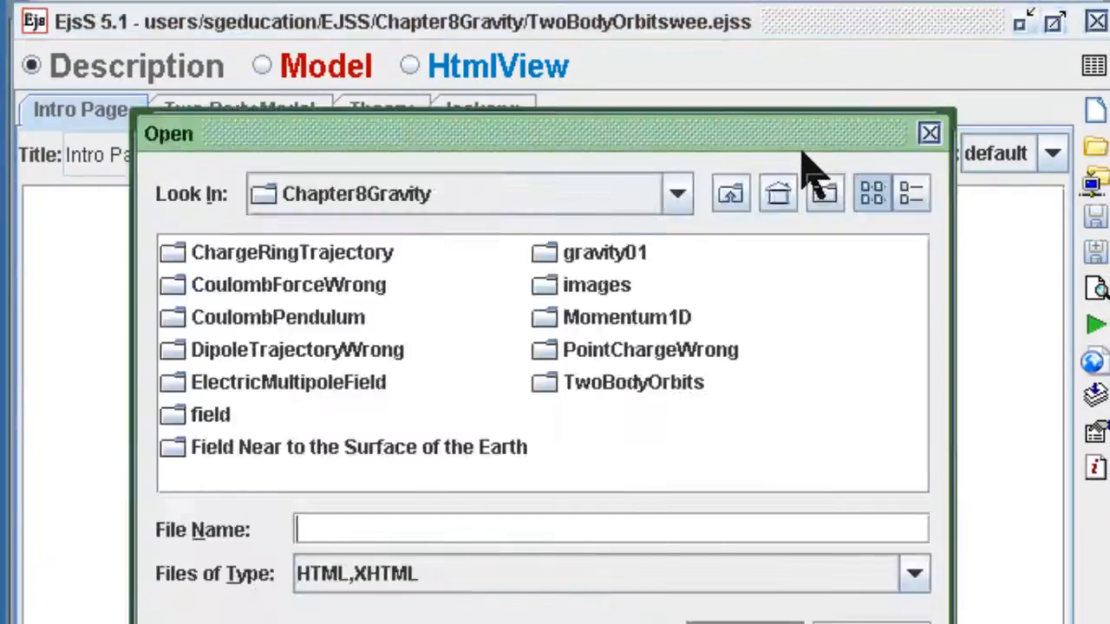
mouse_move(247, 451)
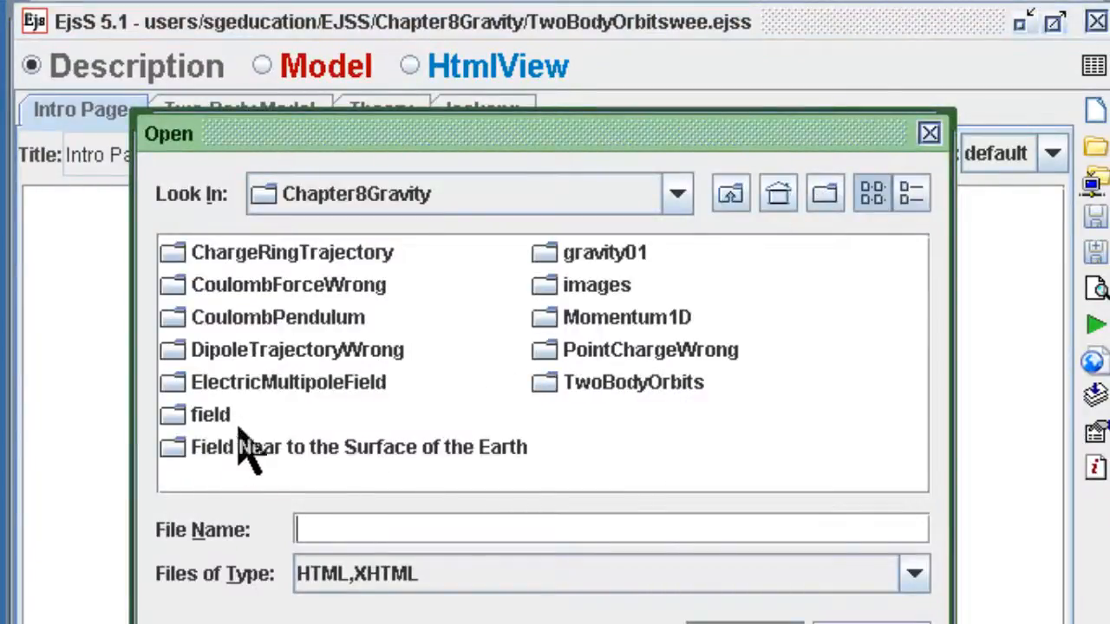
mouse_move(286, 260)
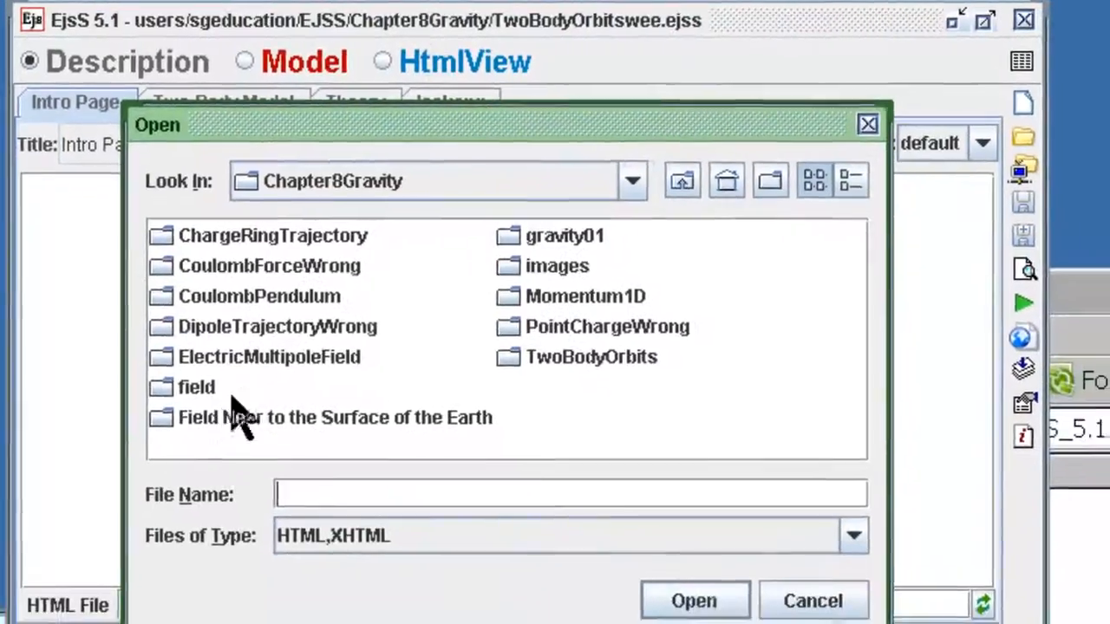
double_click(592, 357)
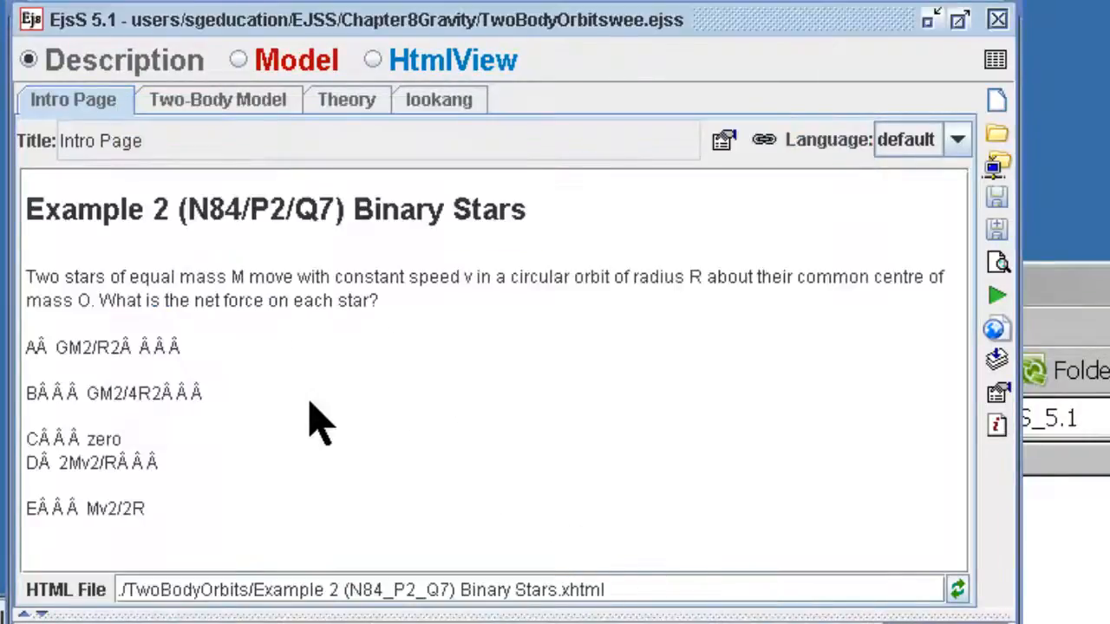
mouse_move(312, 413)
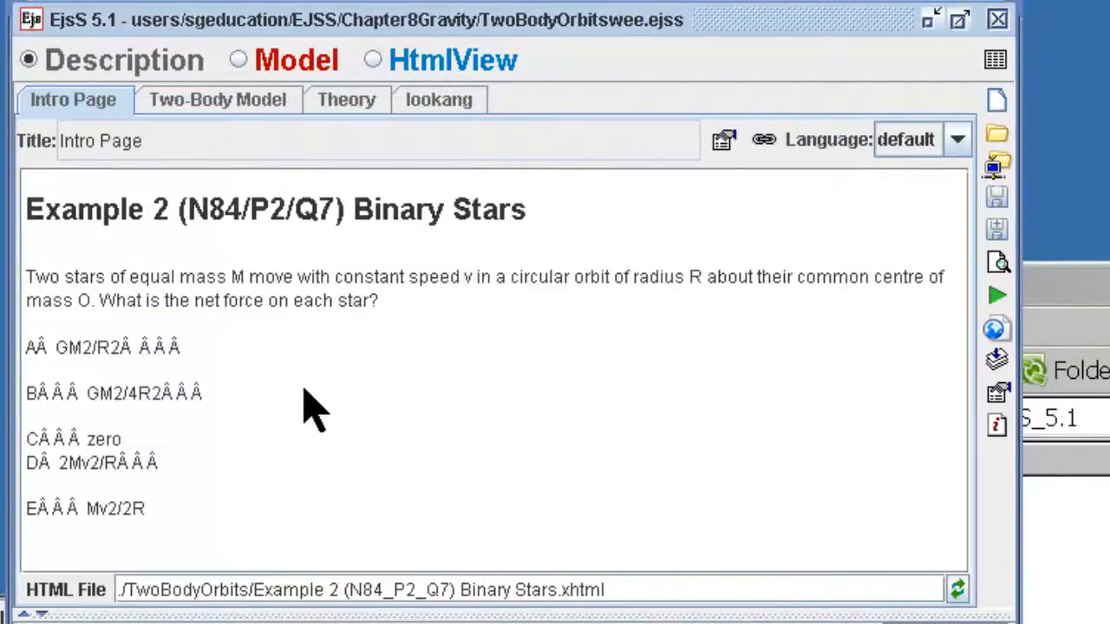
mouse_move(298, 260)
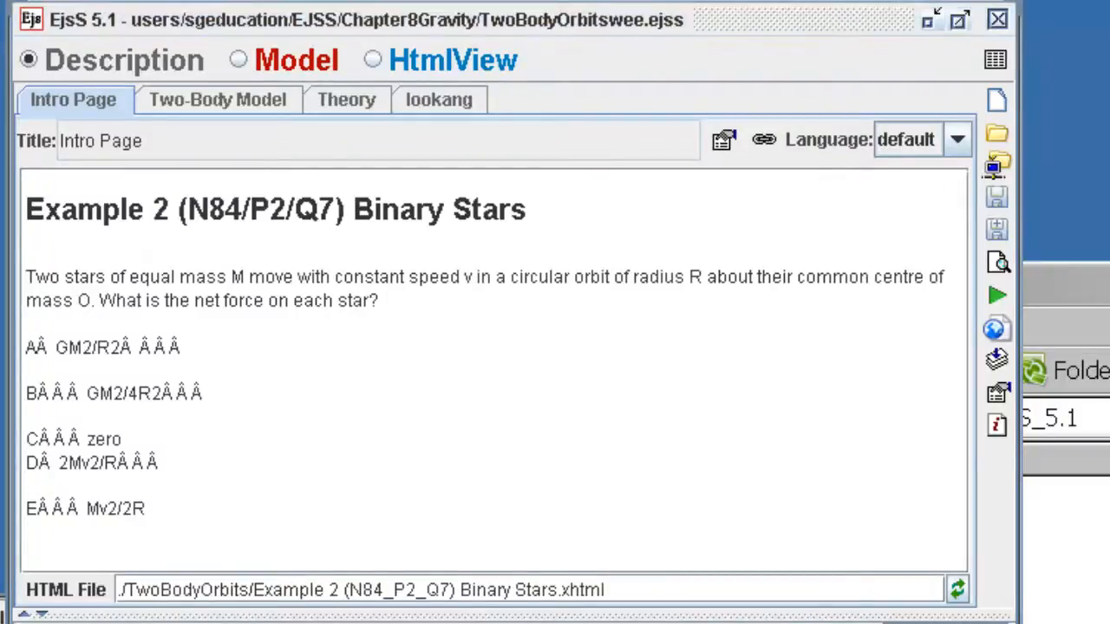
mouse_move(326, 506)
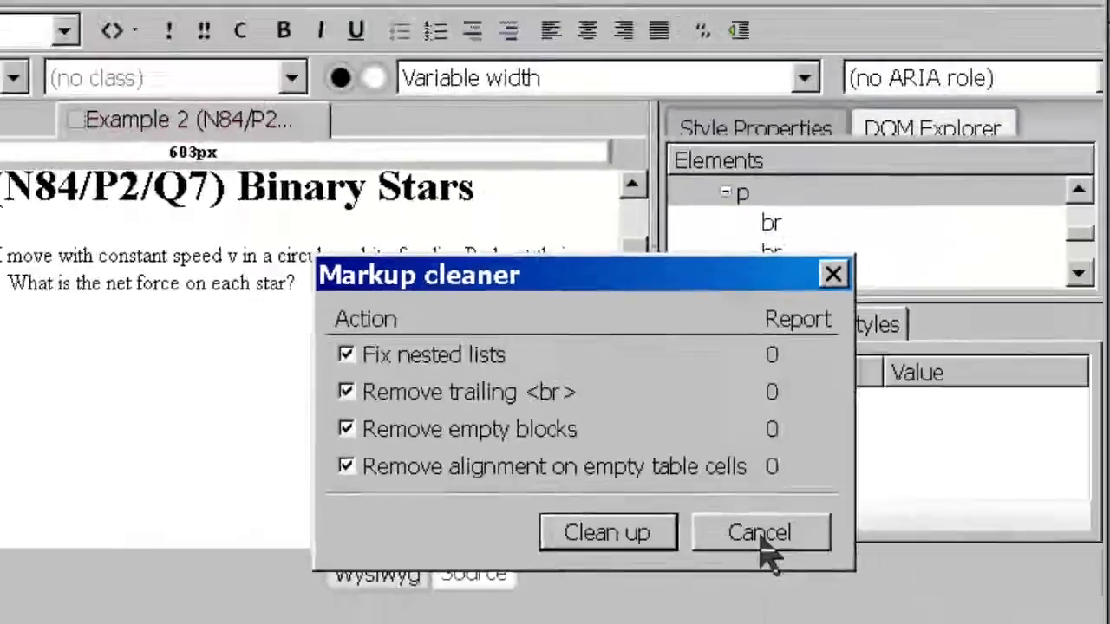
click(759, 532)
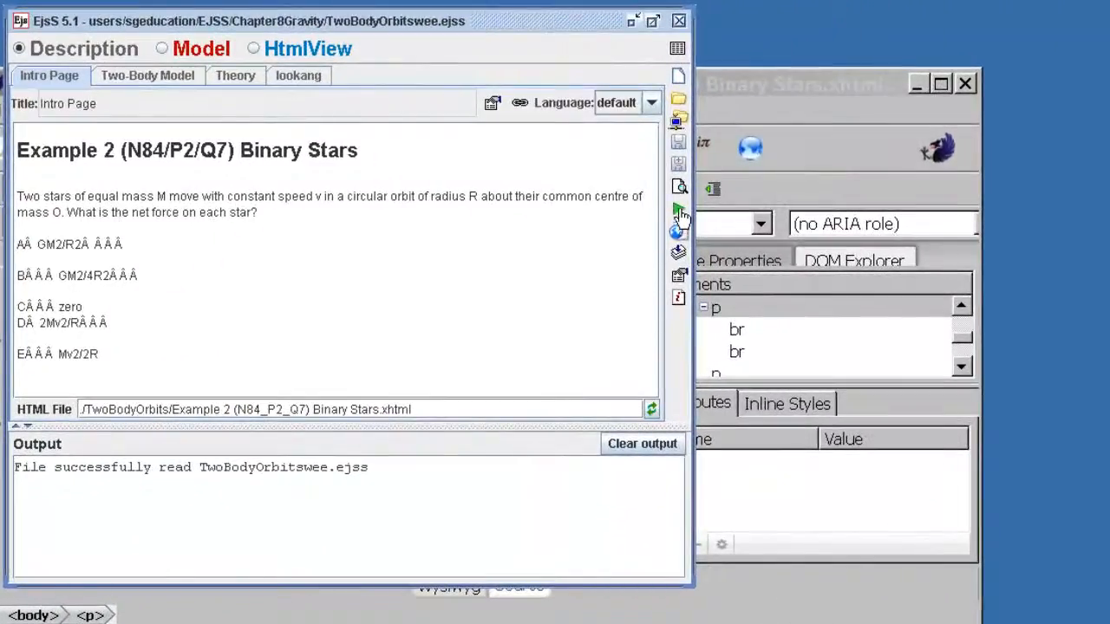
mouse_move(679, 253)
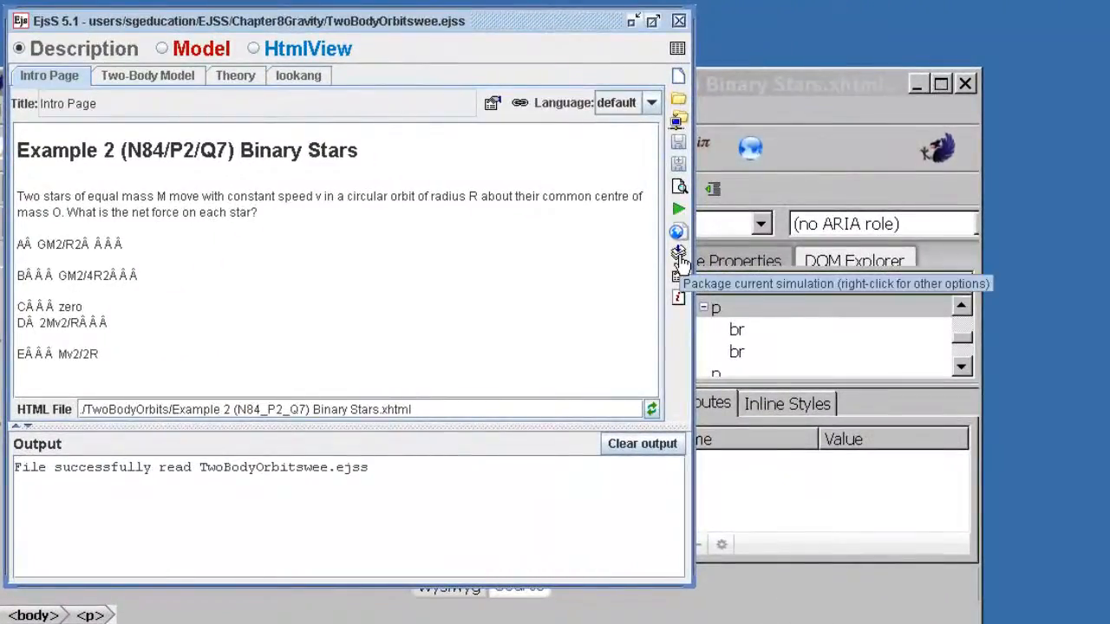
Step: Package the simulation, confirming the save of TwoBodyOrbitswee.ejss
click(679, 252)
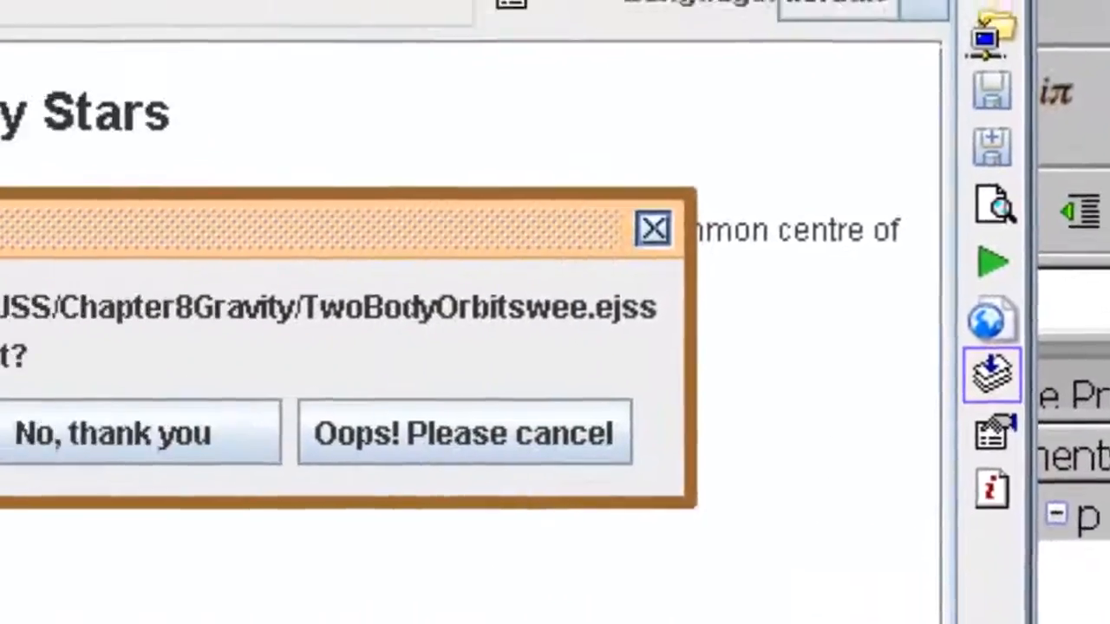
click(142, 433)
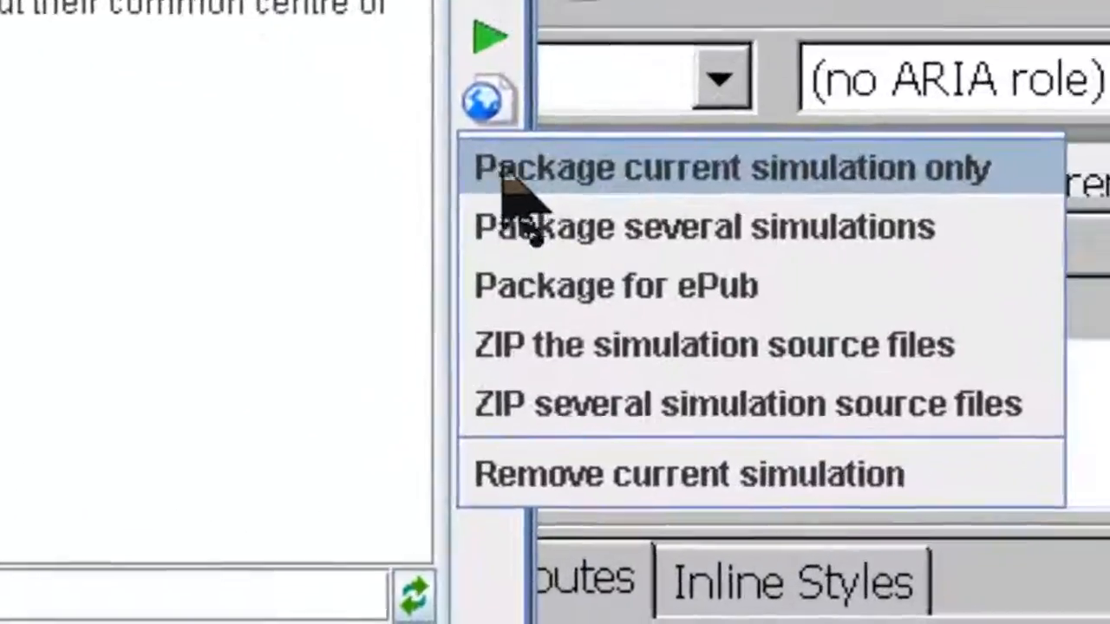
Step: Add the TwoBodyOrbitswee, gfield1 and projectile2cannon model zips from export to the ePub list
click(614, 284)
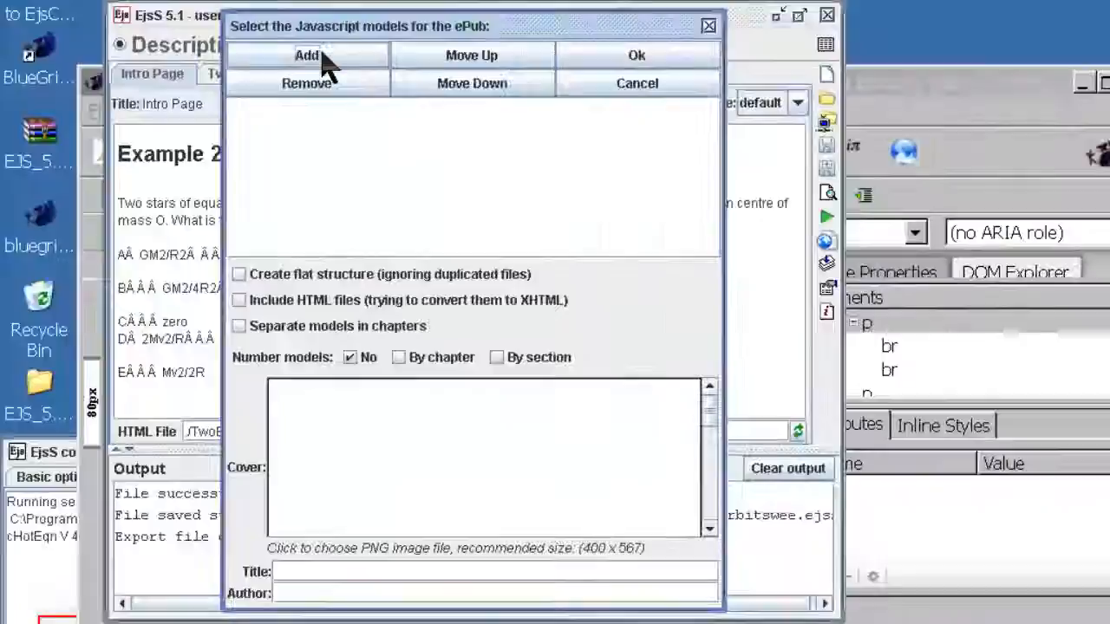
click(305, 55)
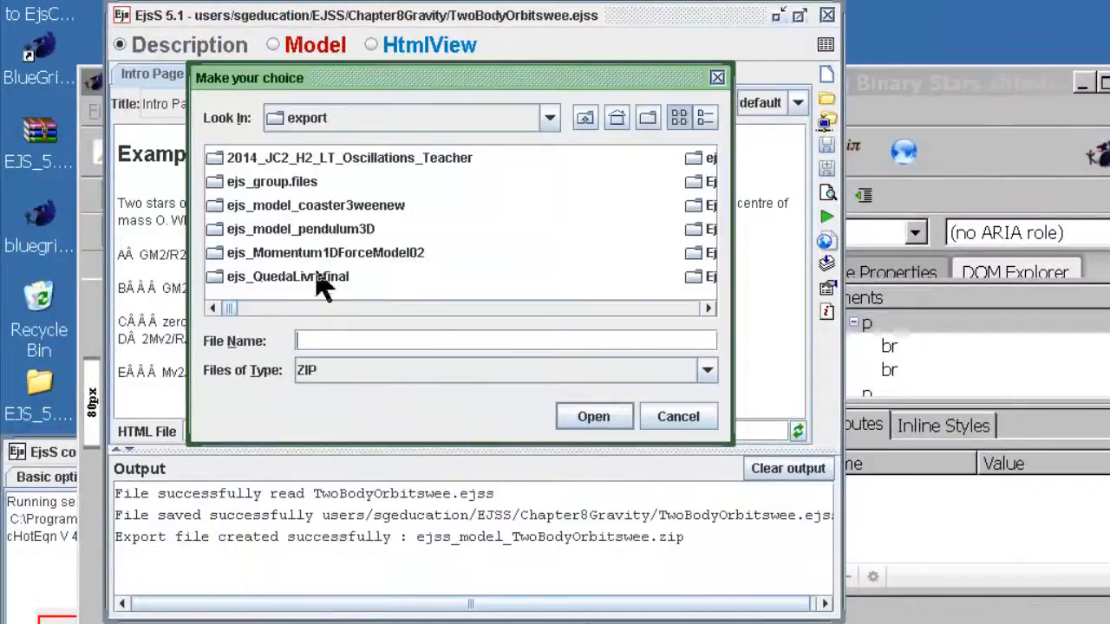
click(586, 118)
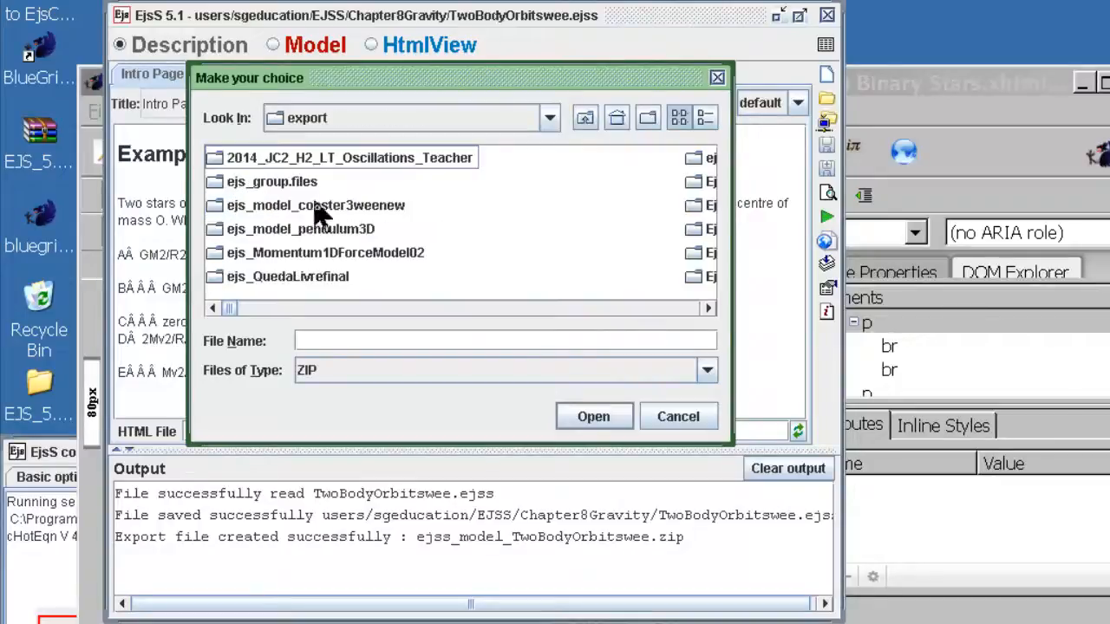
click(704, 118)
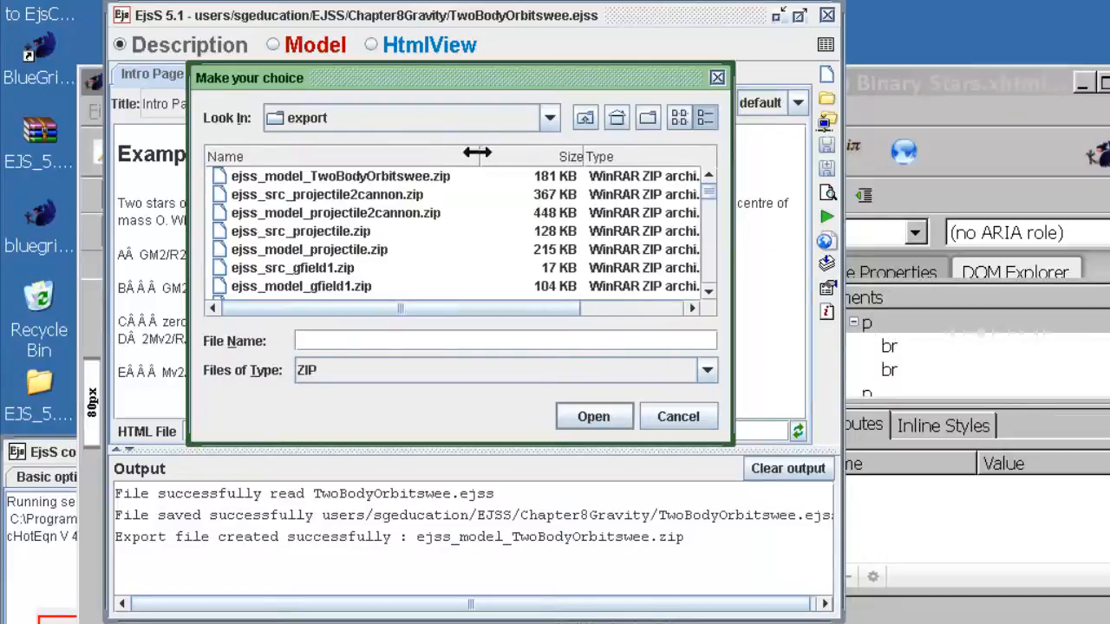
click(340, 177)
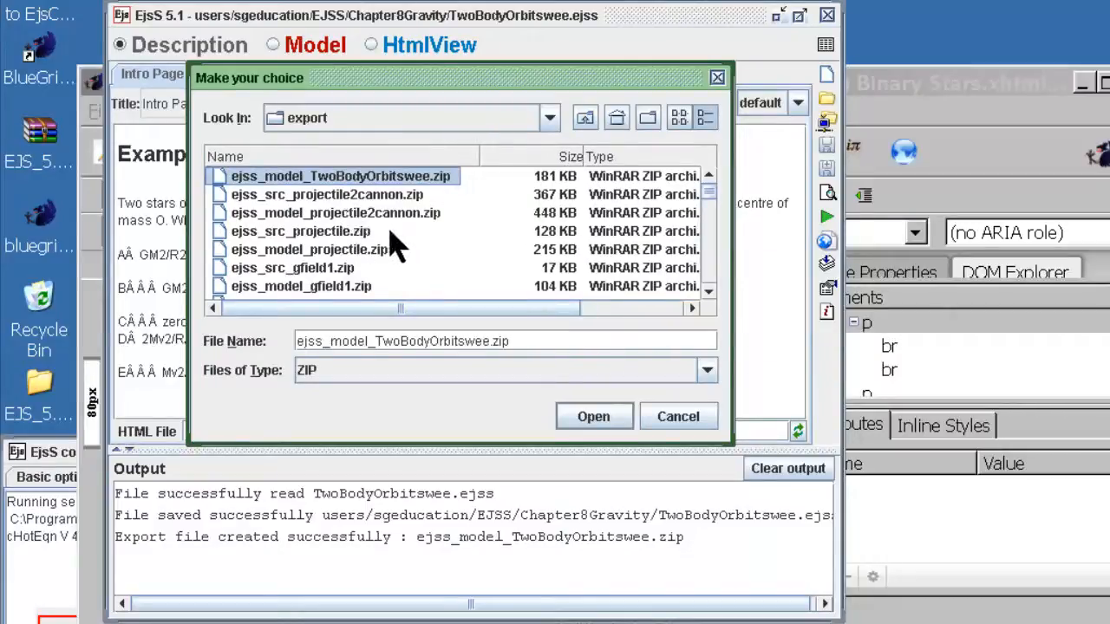
mouse_move(312, 269)
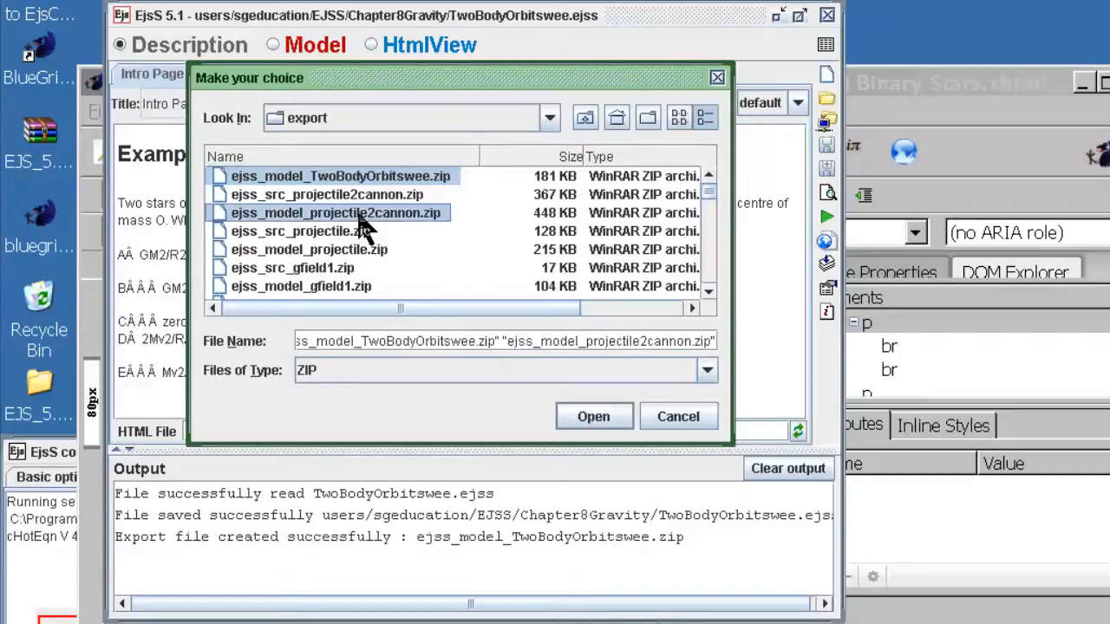
scroll(down, 3)
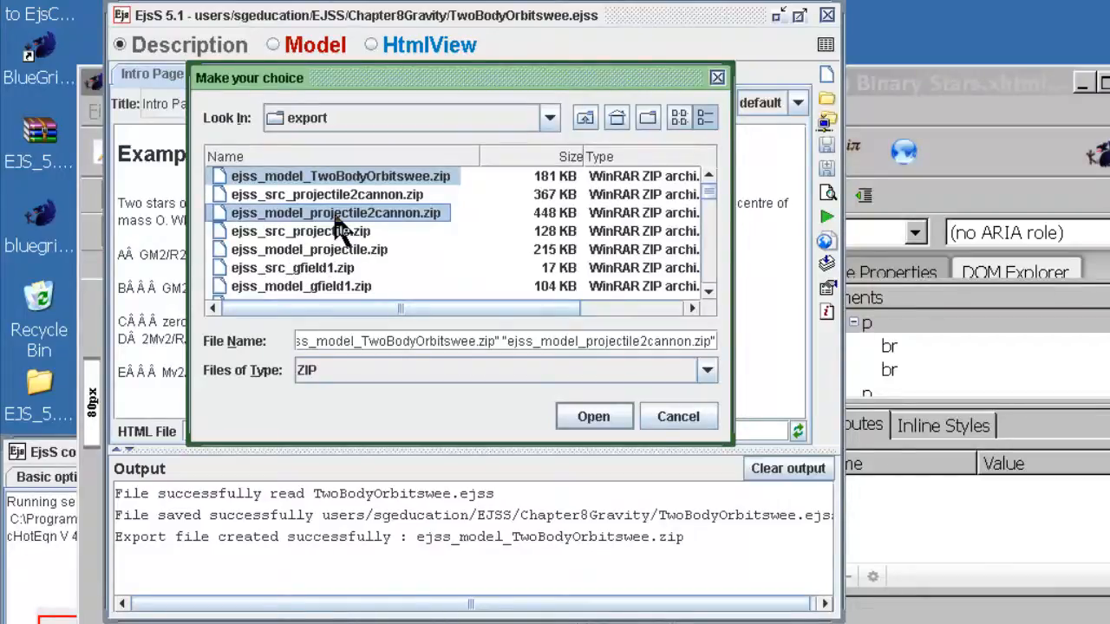
mouse_move(347, 298)
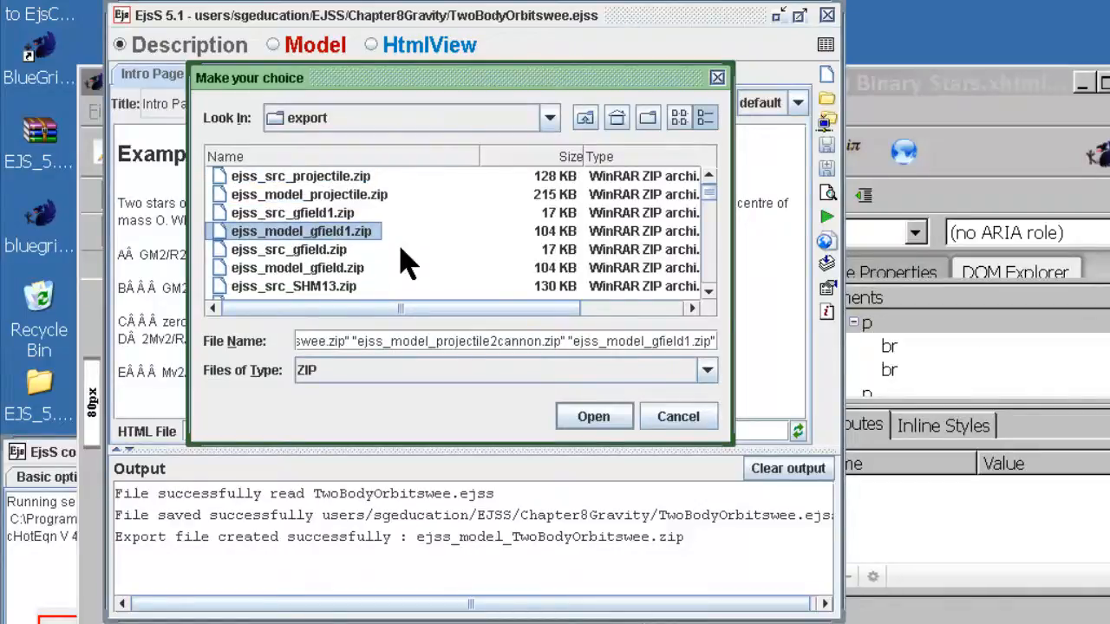
scroll(up, 3)
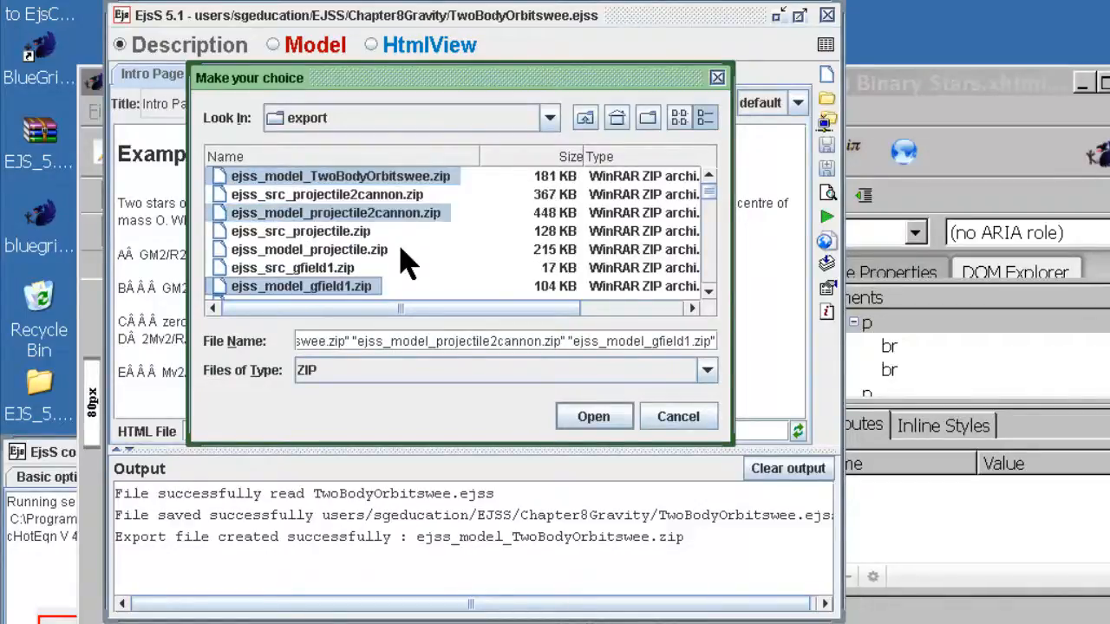
click(593, 416)
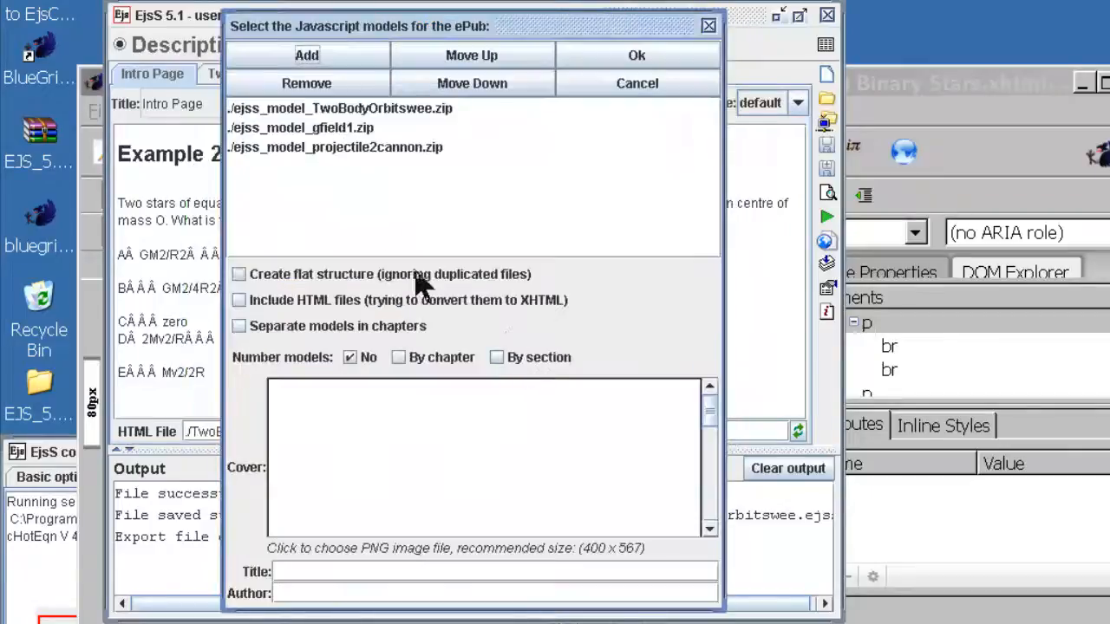
Step: Choose the spring-mass simulation PNG as the ebook's cover image
click(302, 128)
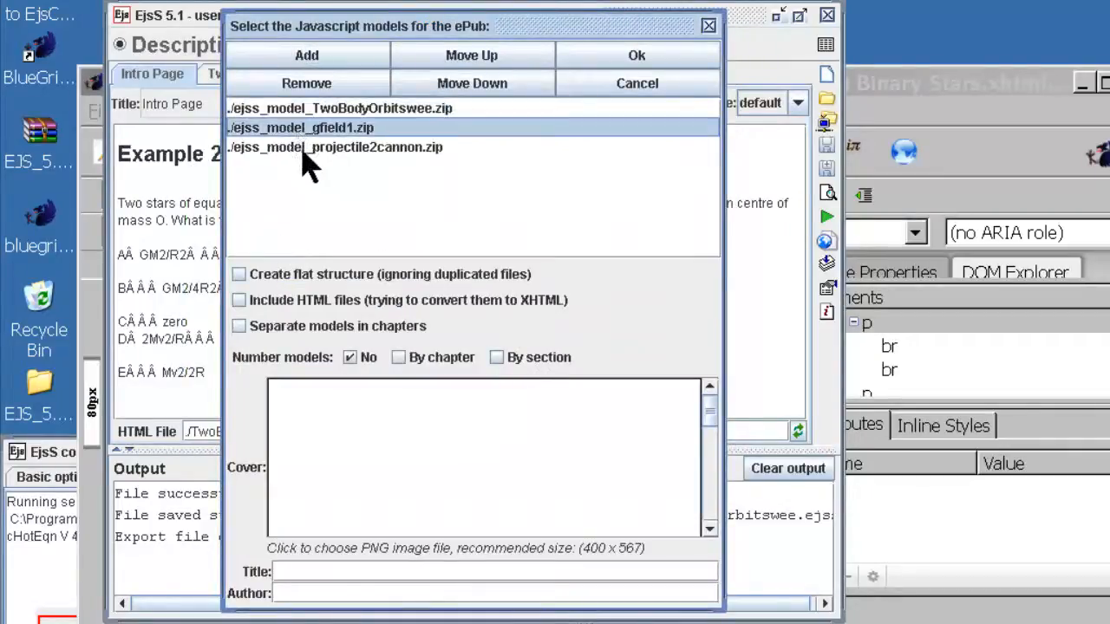
click(336, 146)
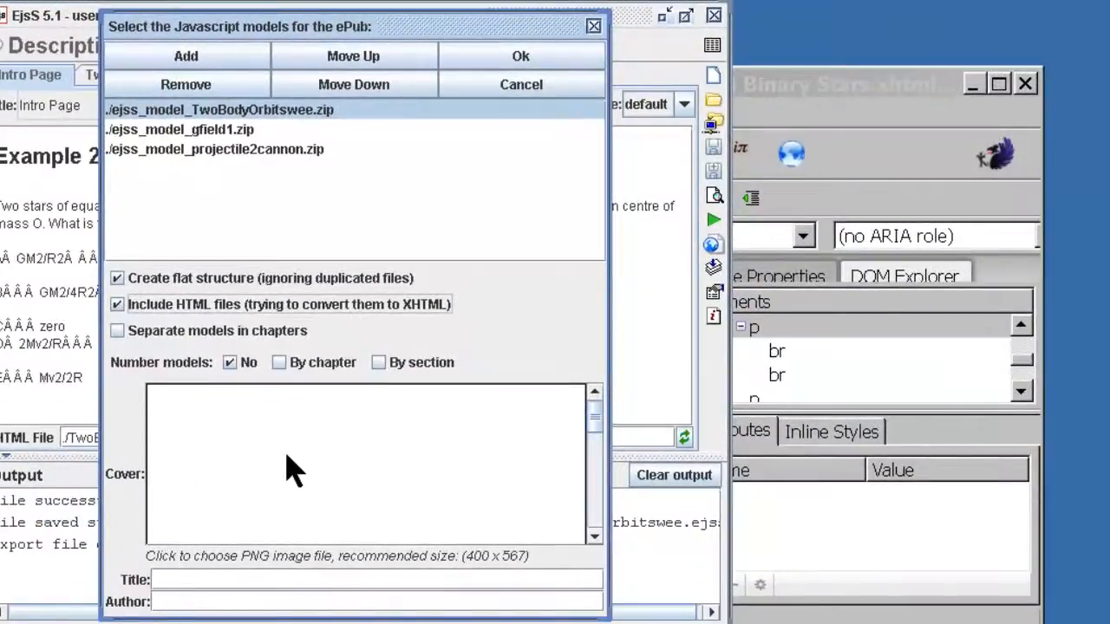
click(364, 464)
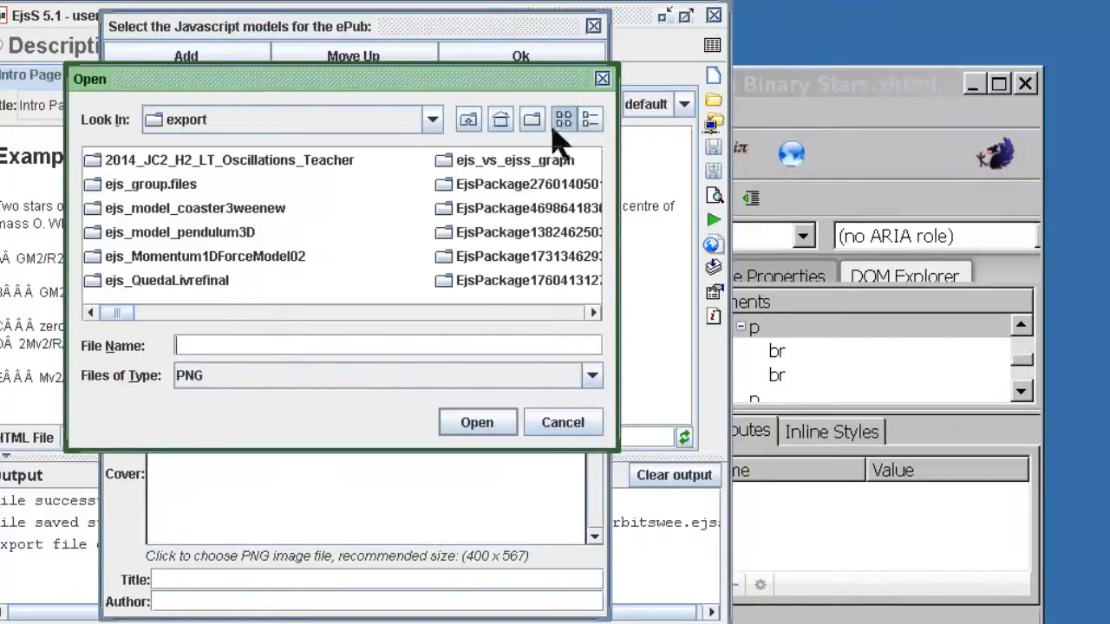
click(589, 118)
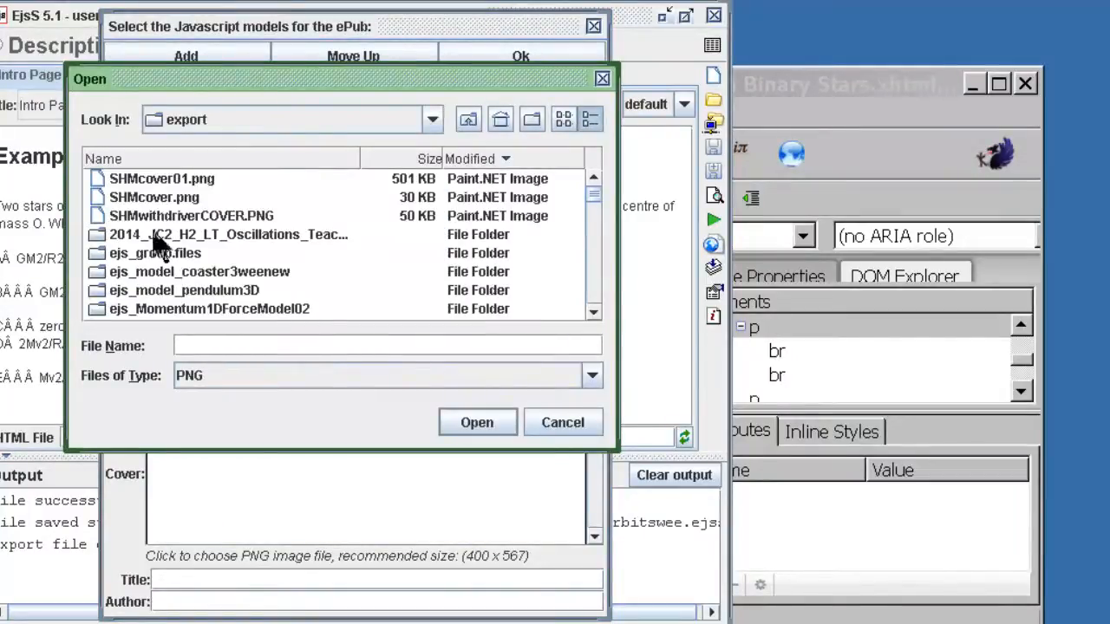
click(155, 198)
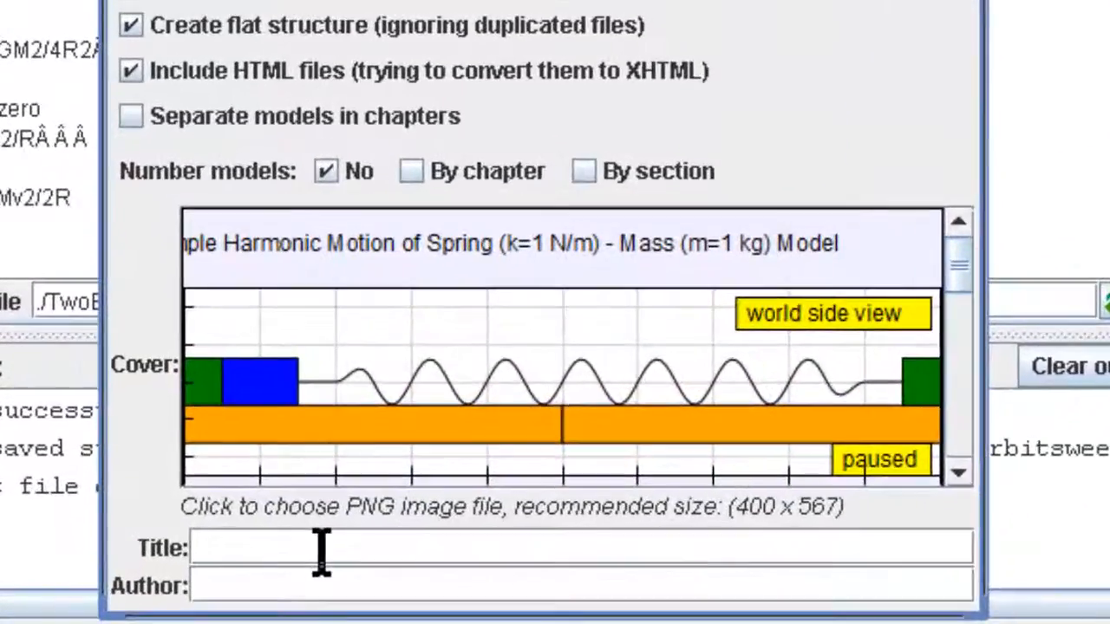
Step: Enter 'Title' as the ebook title and 'Loo Kan' as its author
text(Title)
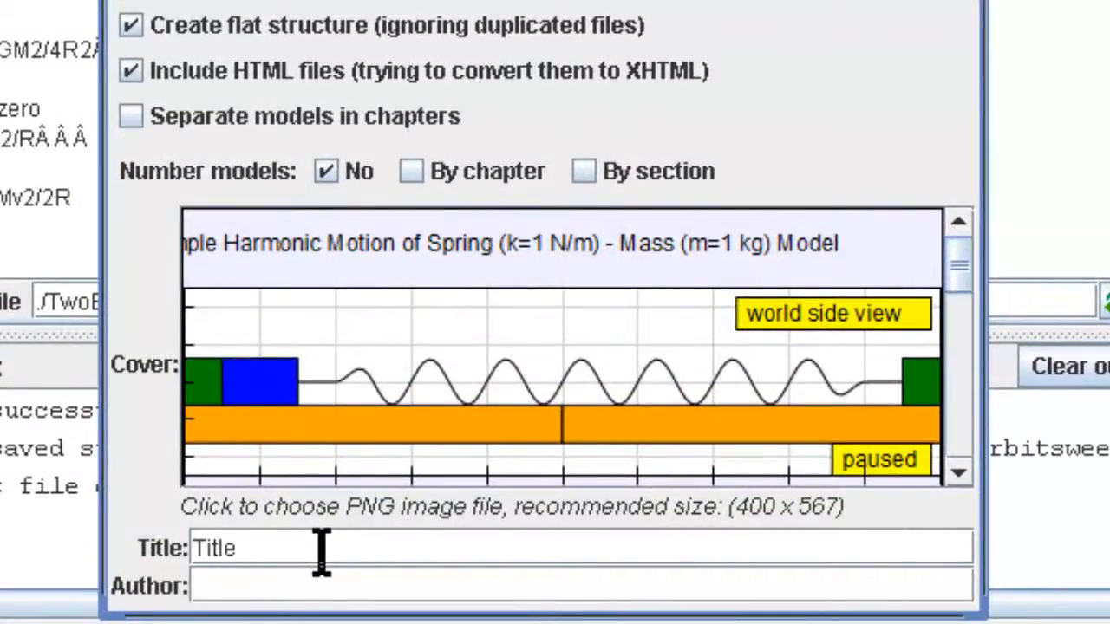
text(Loo Kan)
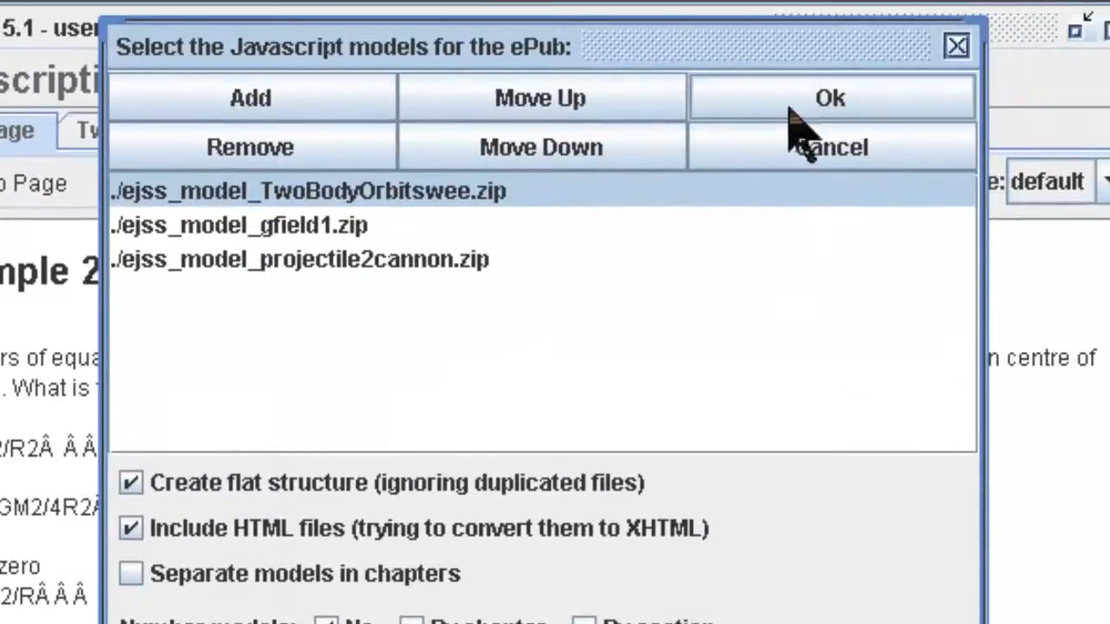
Step: Confirm the ebook's models and export it as Gravitylookang.epub to the export folder
click(828, 97)
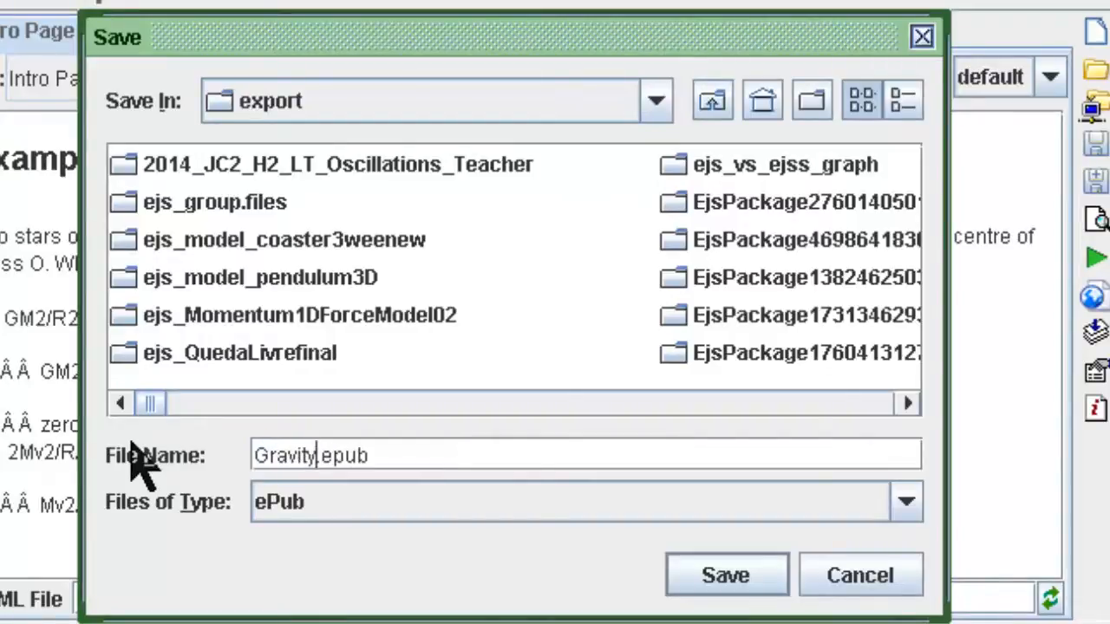
text(lookang)
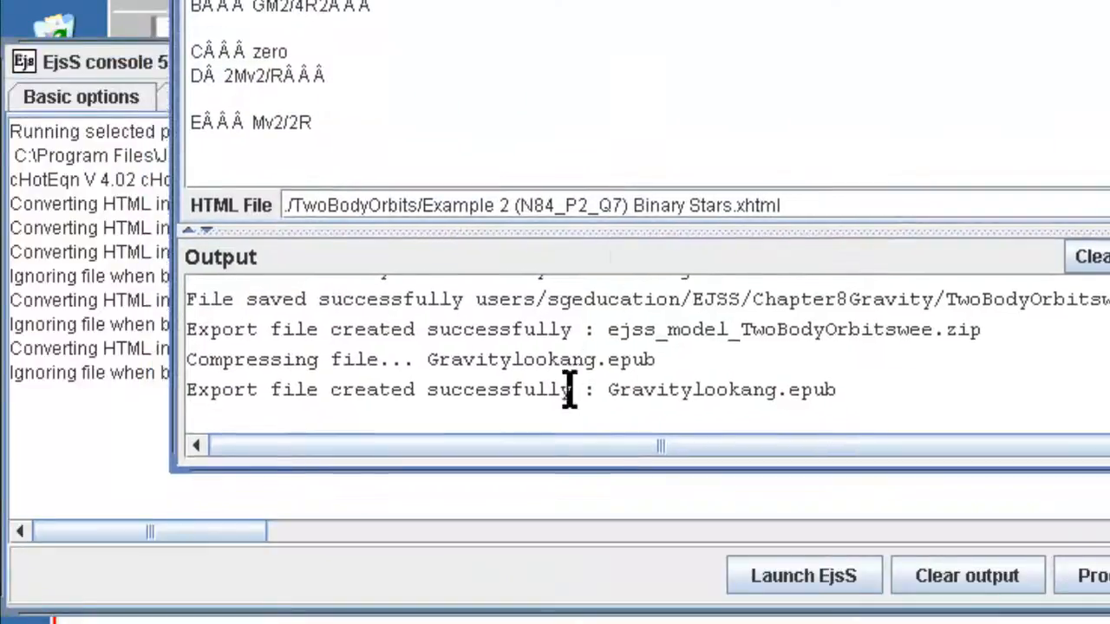
mouse_move(569, 388)
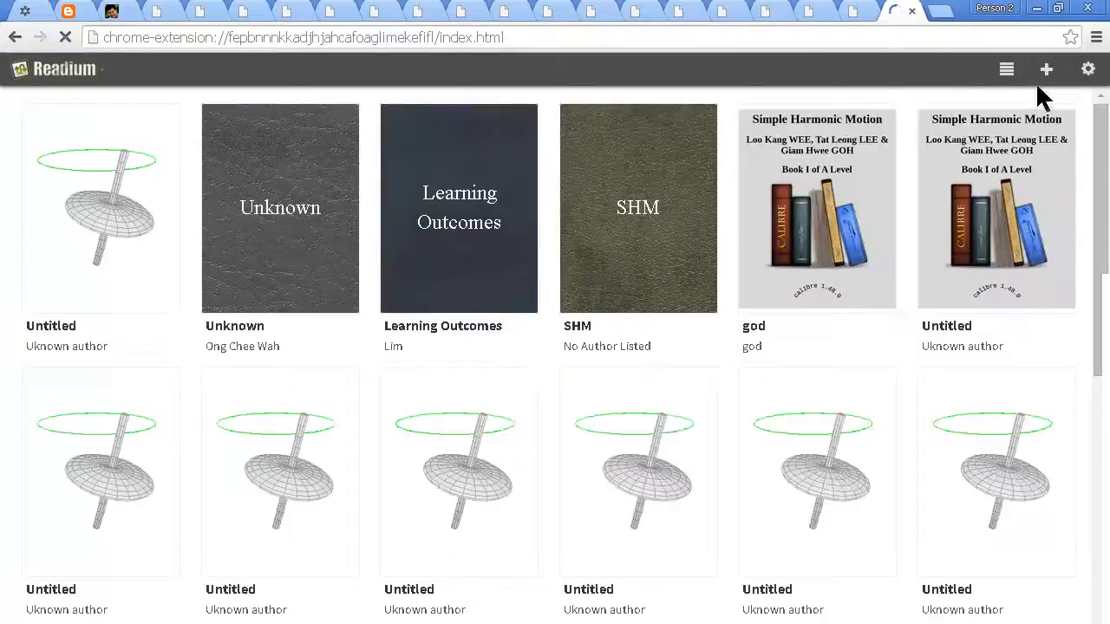
Step: Browse for a local ebook file, navigating up and into Dropbox's Public folder
click(1045, 69)
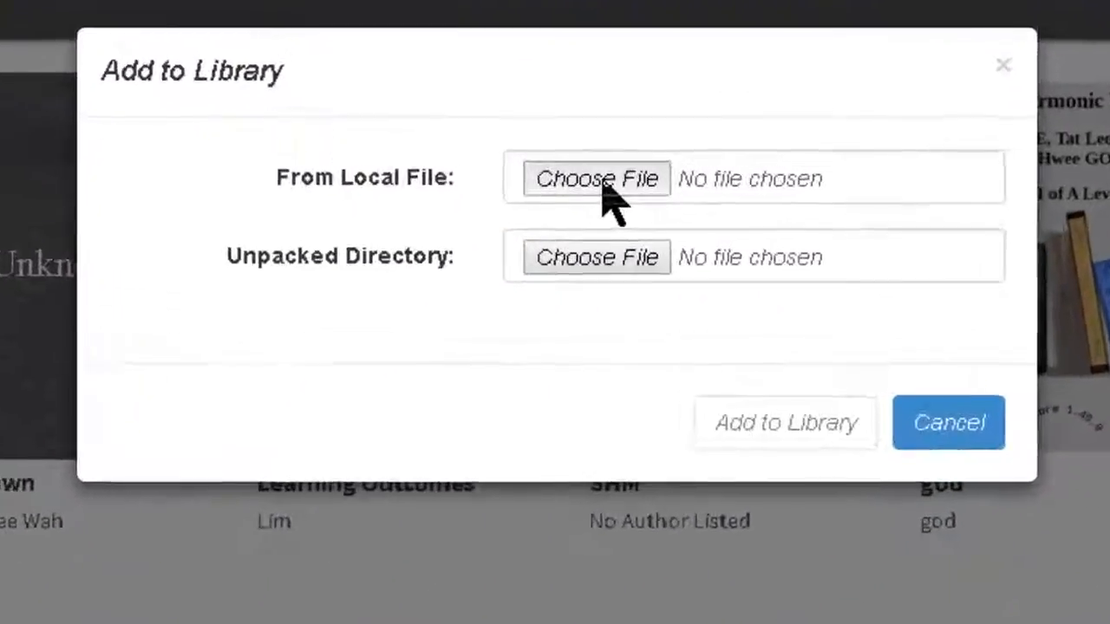
click(596, 179)
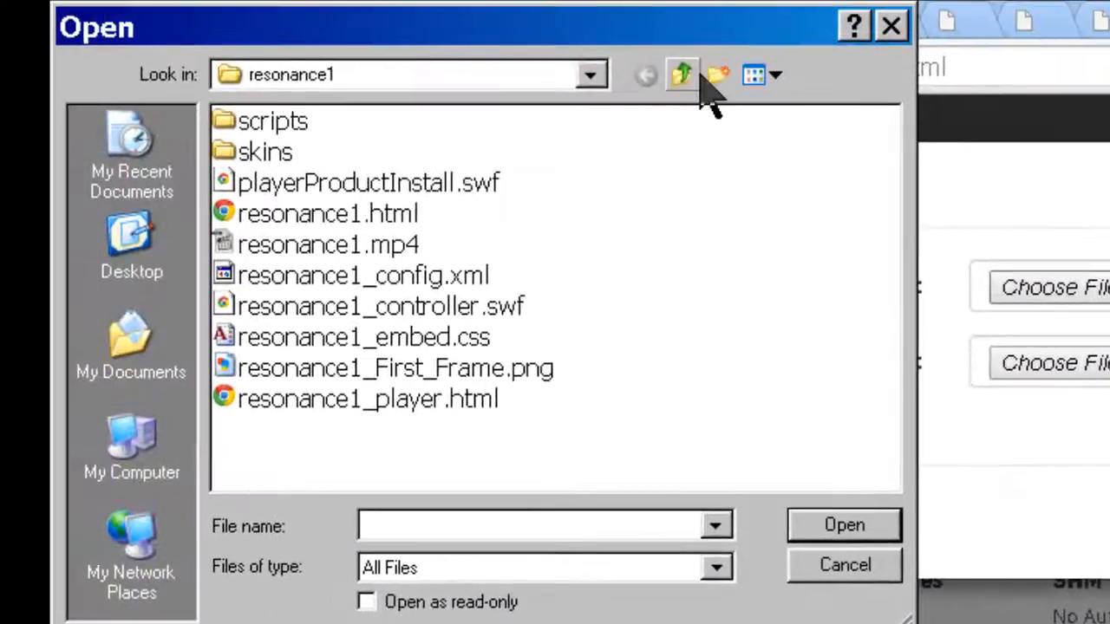
click(590, 73)
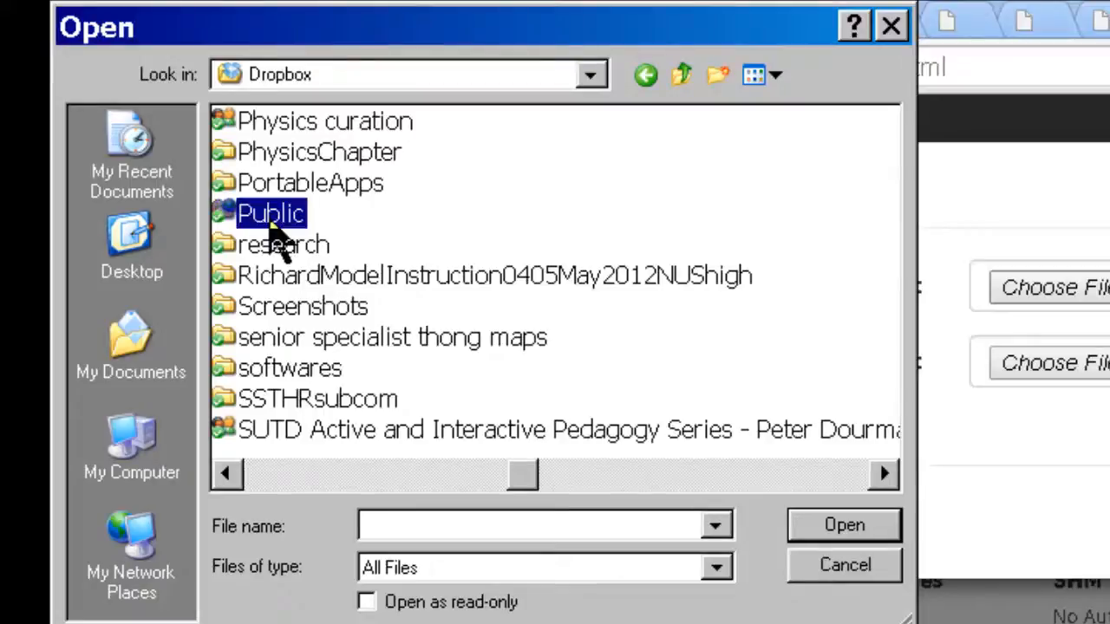
double_click(270, 213)
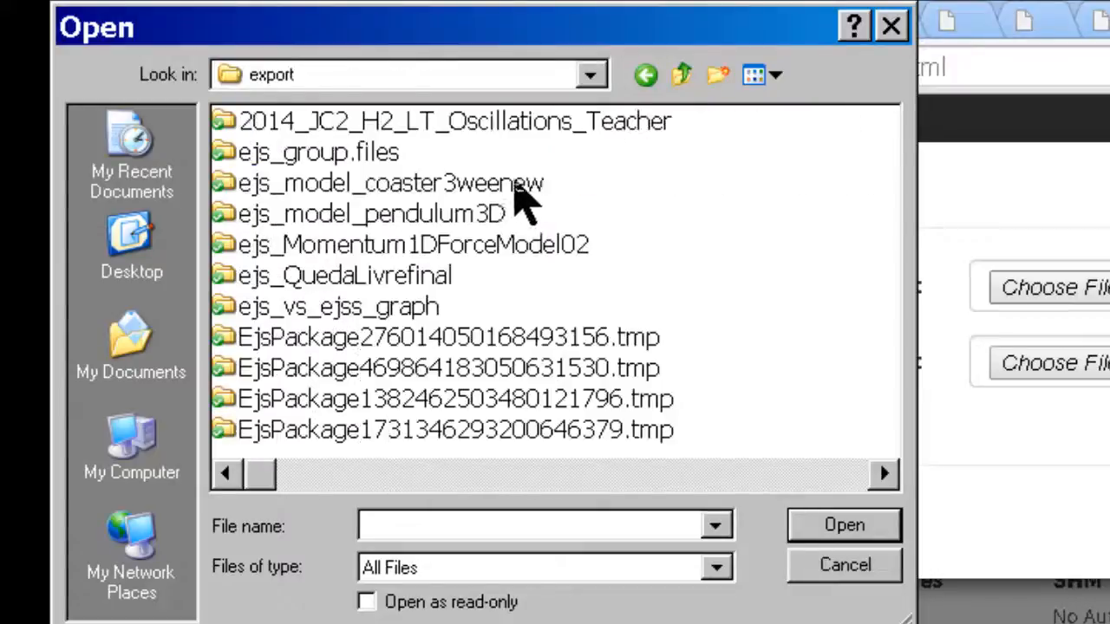
Step: Pick the exported epub from the export folder and add it to the Readium library
click(753, 74)
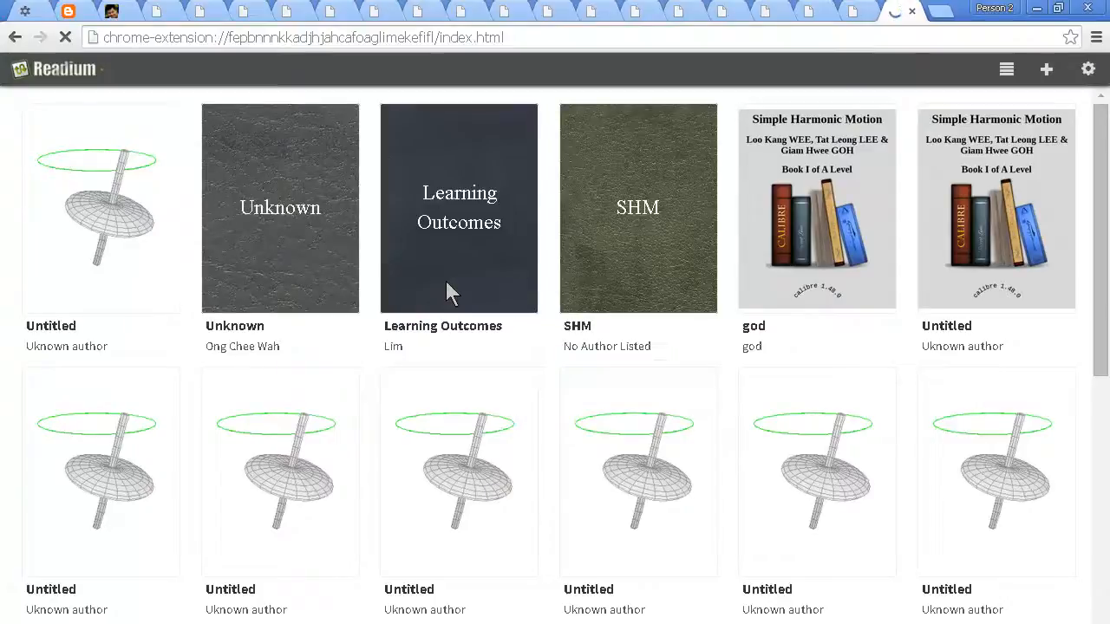
mouse_move(416, 359)
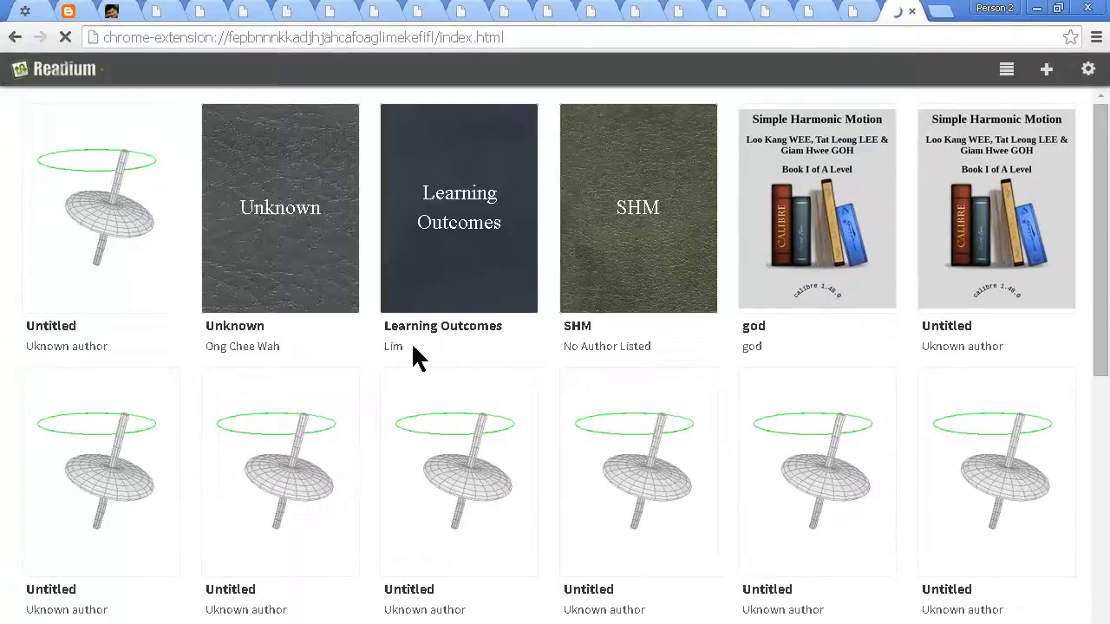
scroll(down, 3)
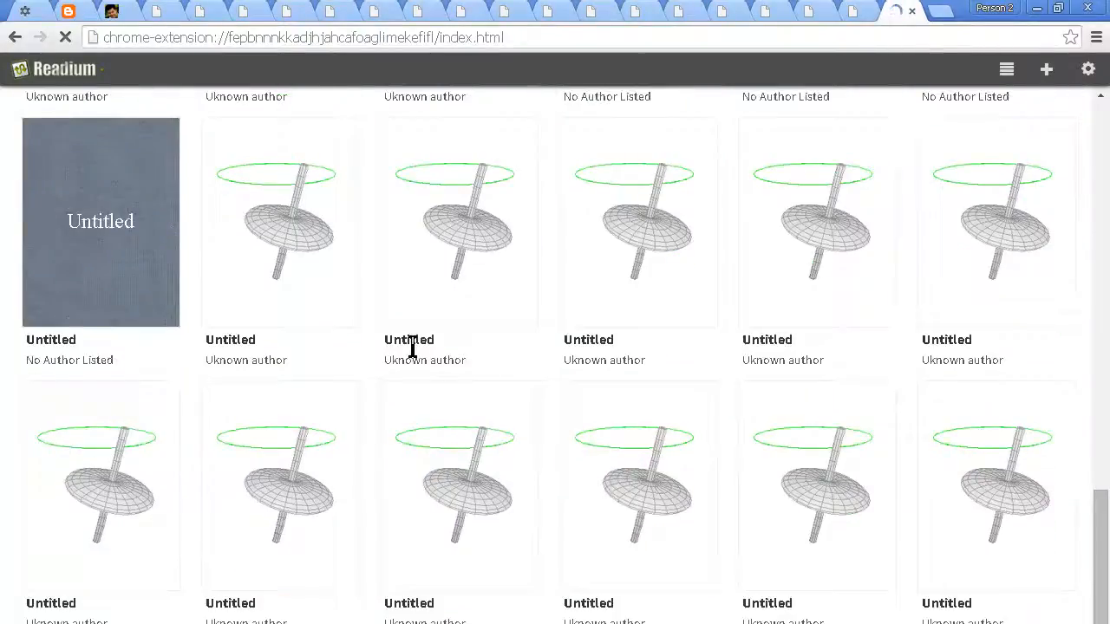
scroll(down, 3)
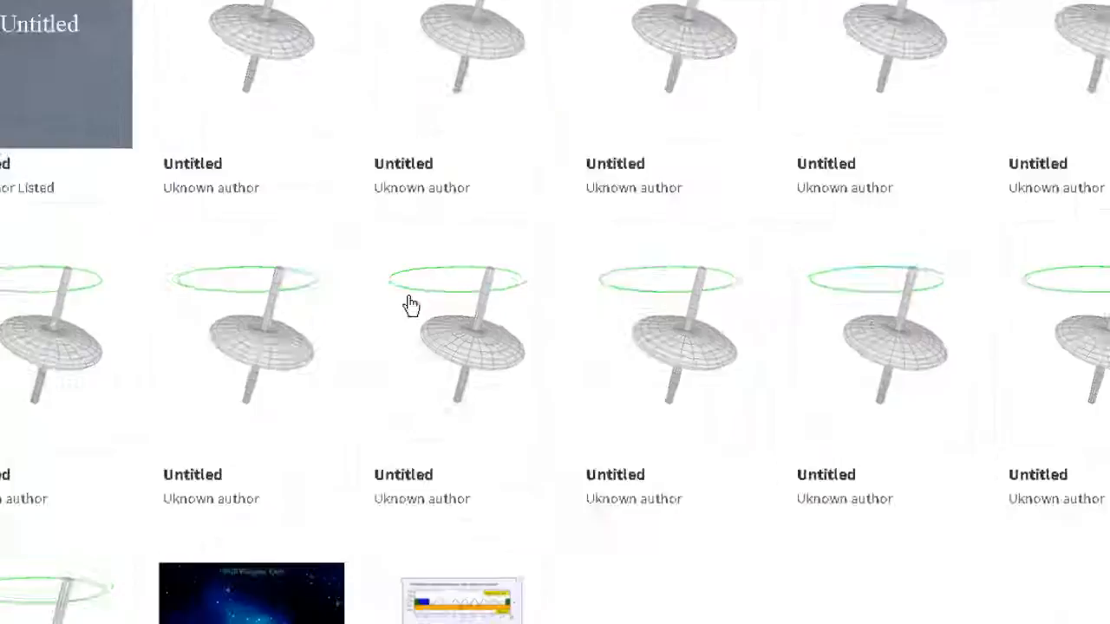
Step: Open the new ebook, turn to the simulation page and run the two-body orbit
click(462, 598)
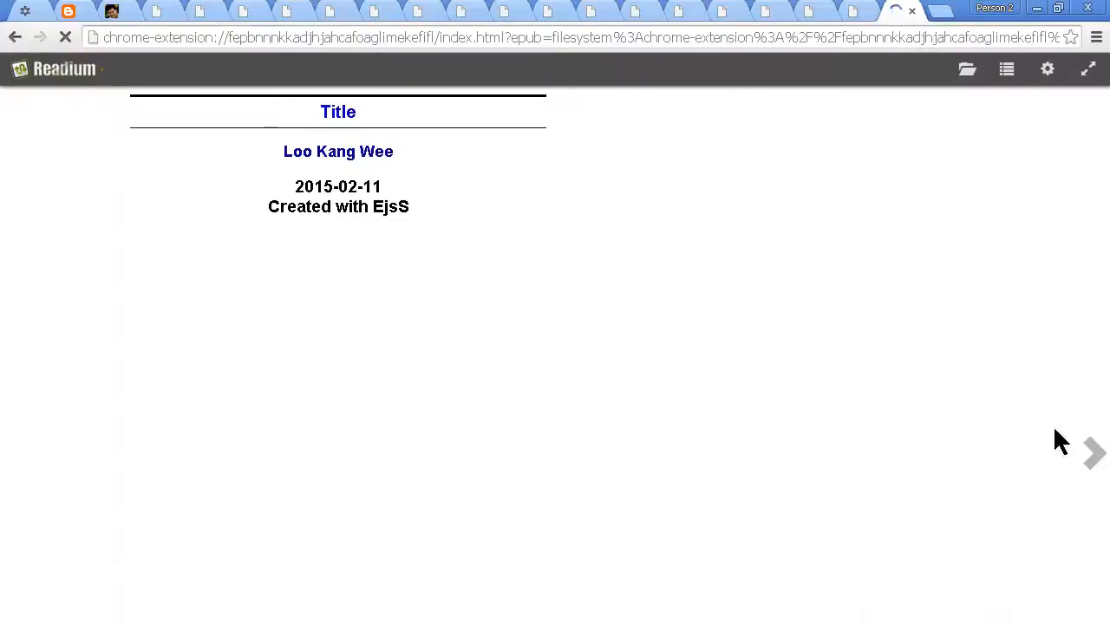
click(1092, 453)
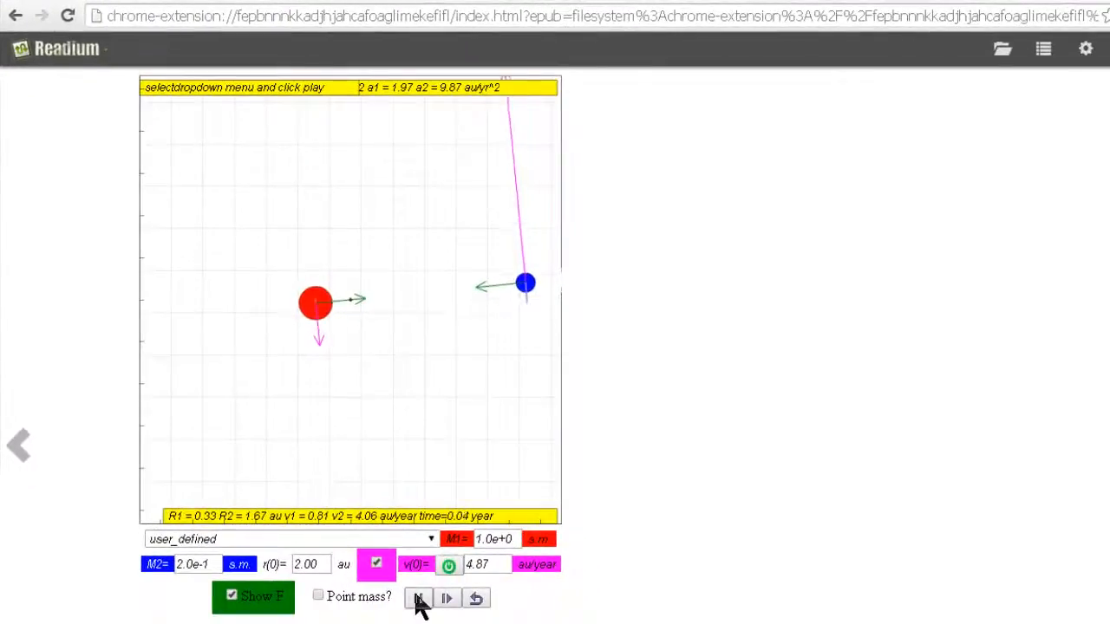
click(448, 598)
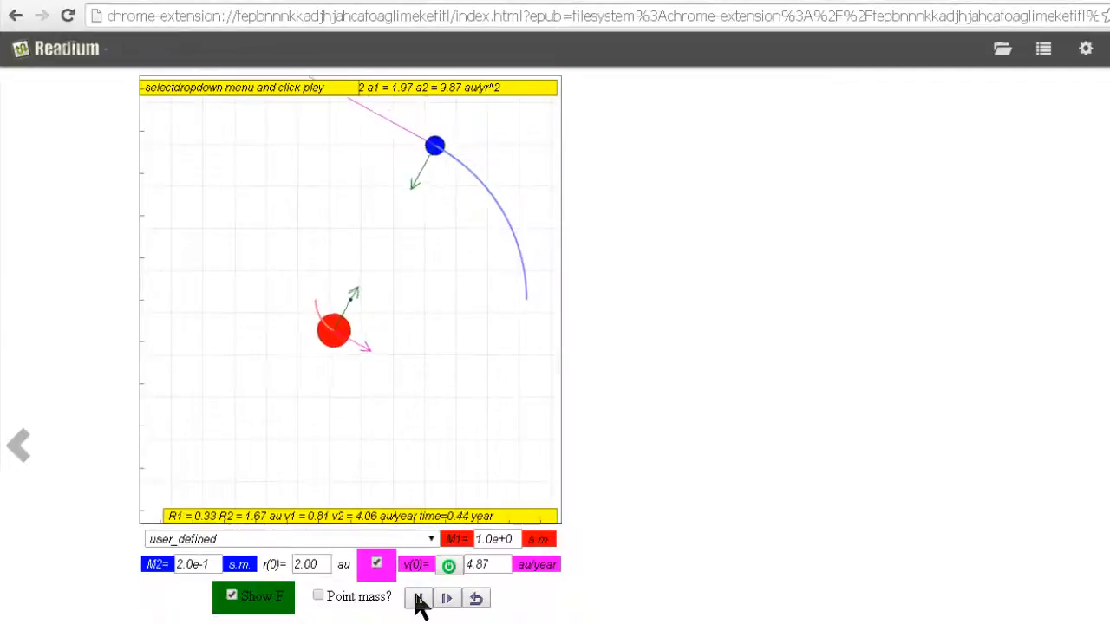
Step: Stop it, choose the equal-mass circular_orbit preset and run that case
click(420, 599)
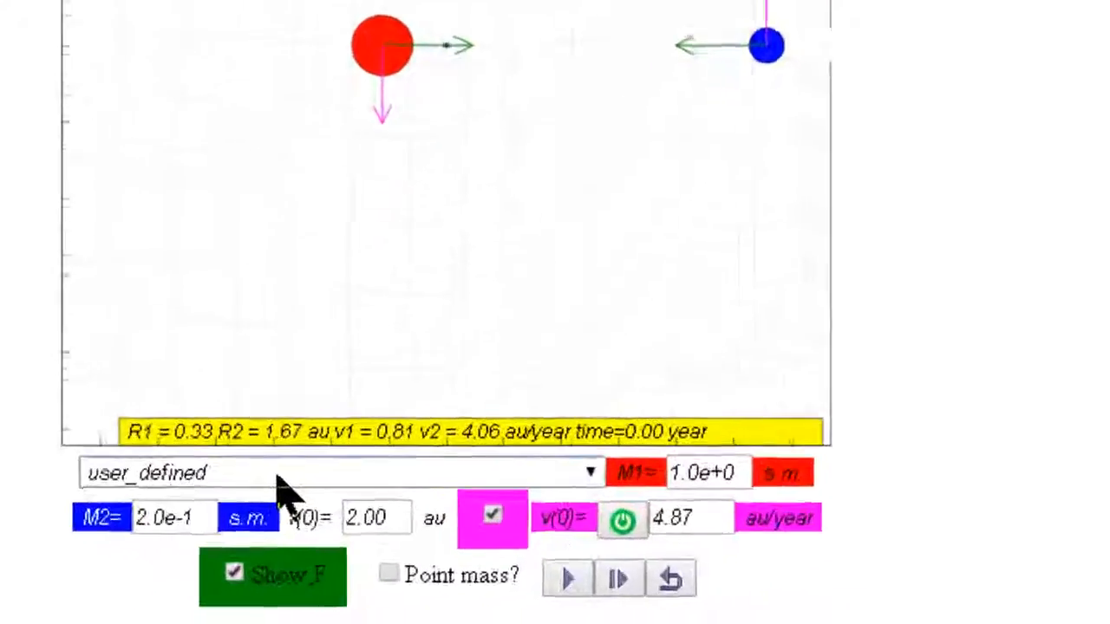
click(567, 580)
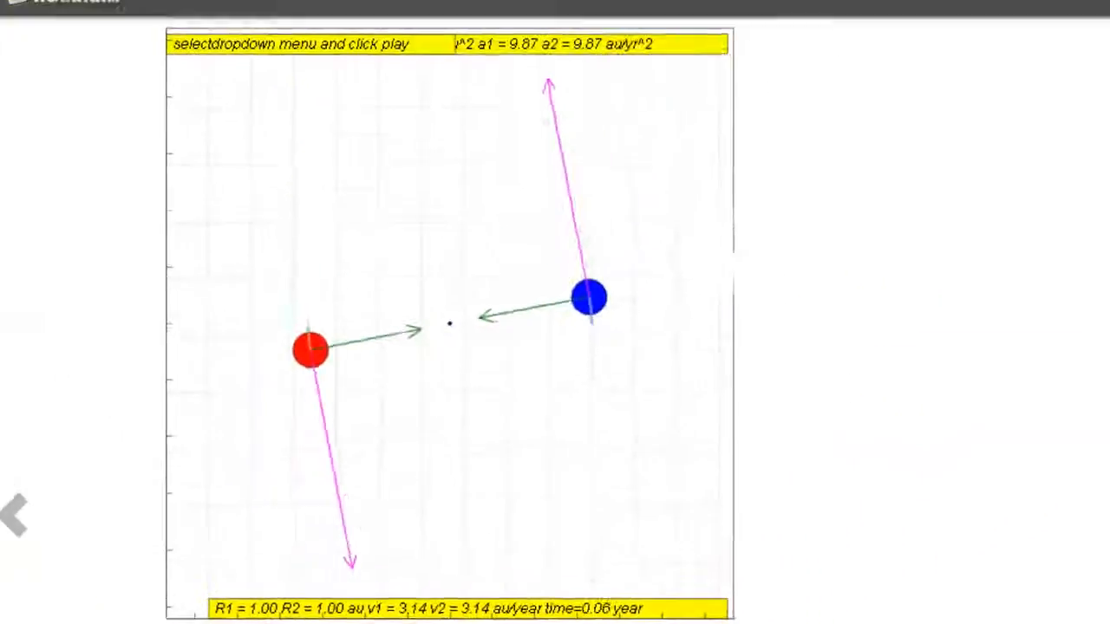
click(441, 596)
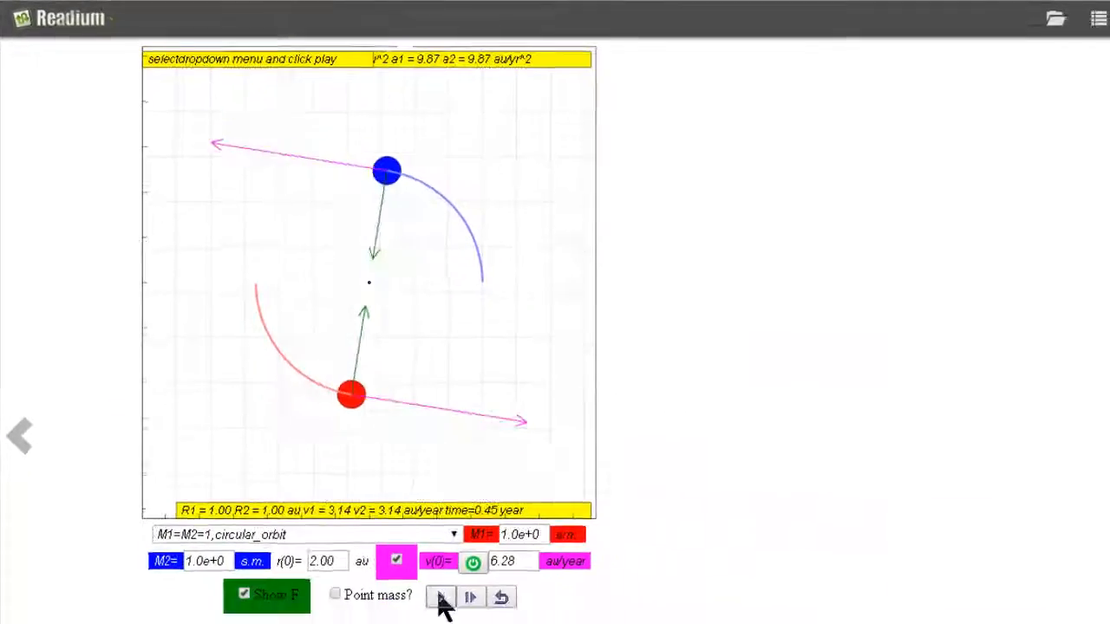